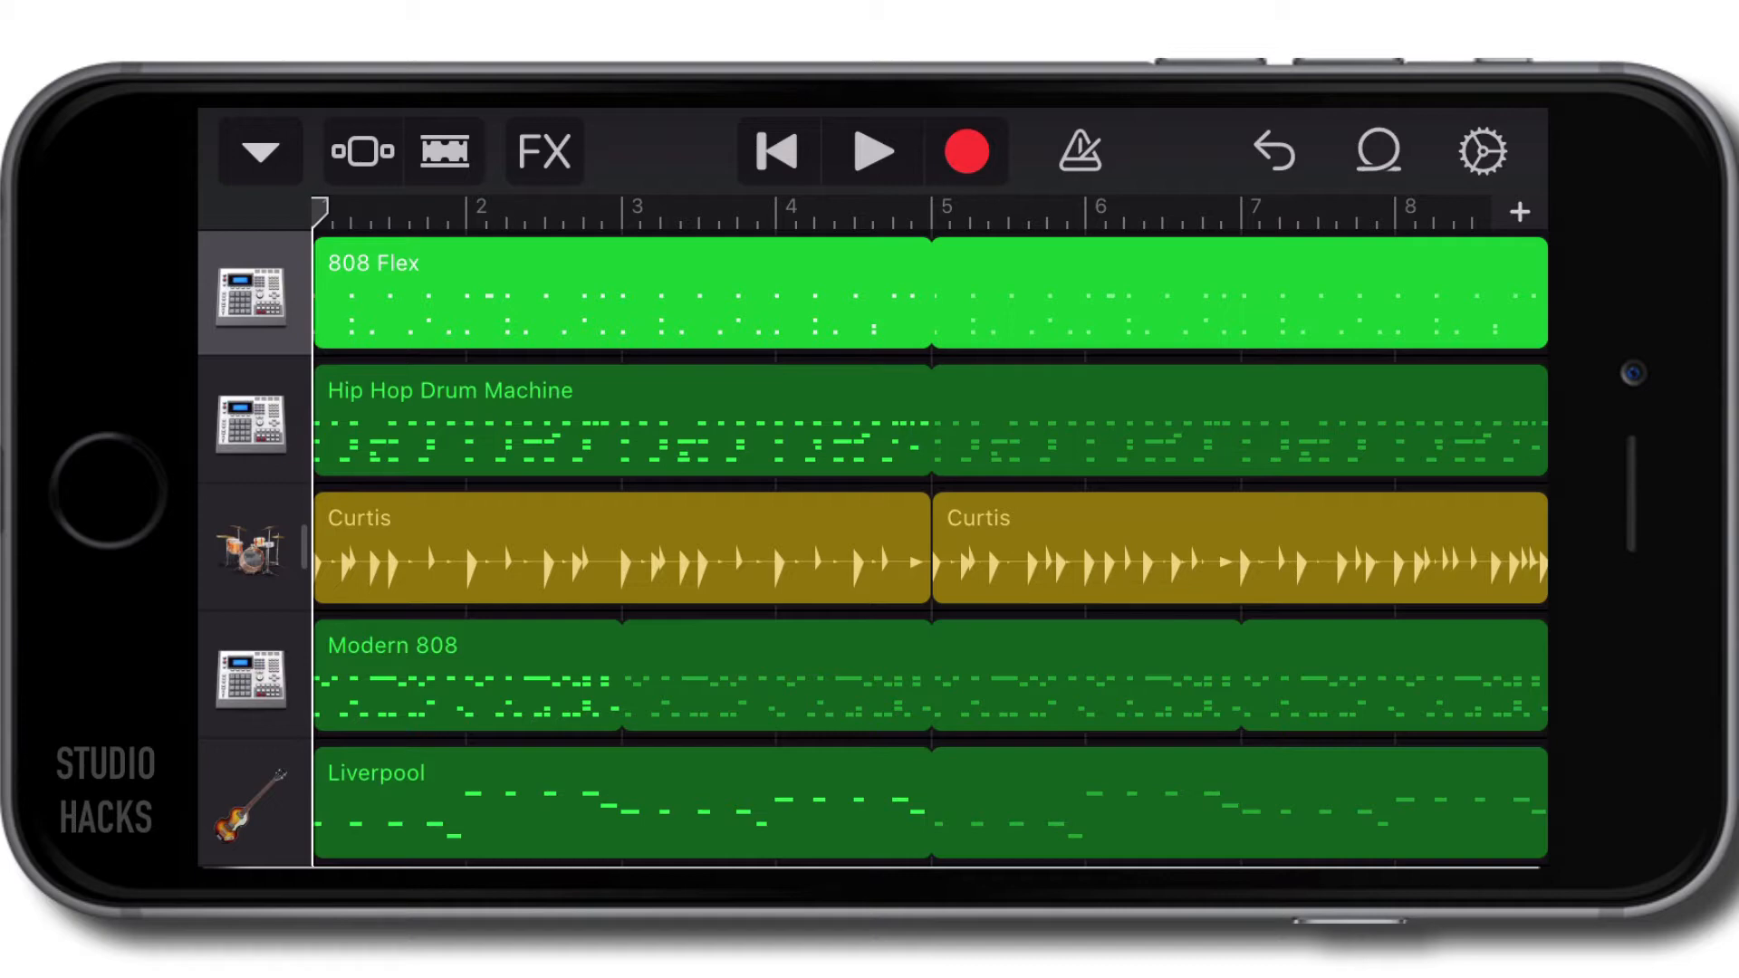
- Add an acoustic Smart Guitar track showing chord strips from Eb to G
scroll("down", 3)
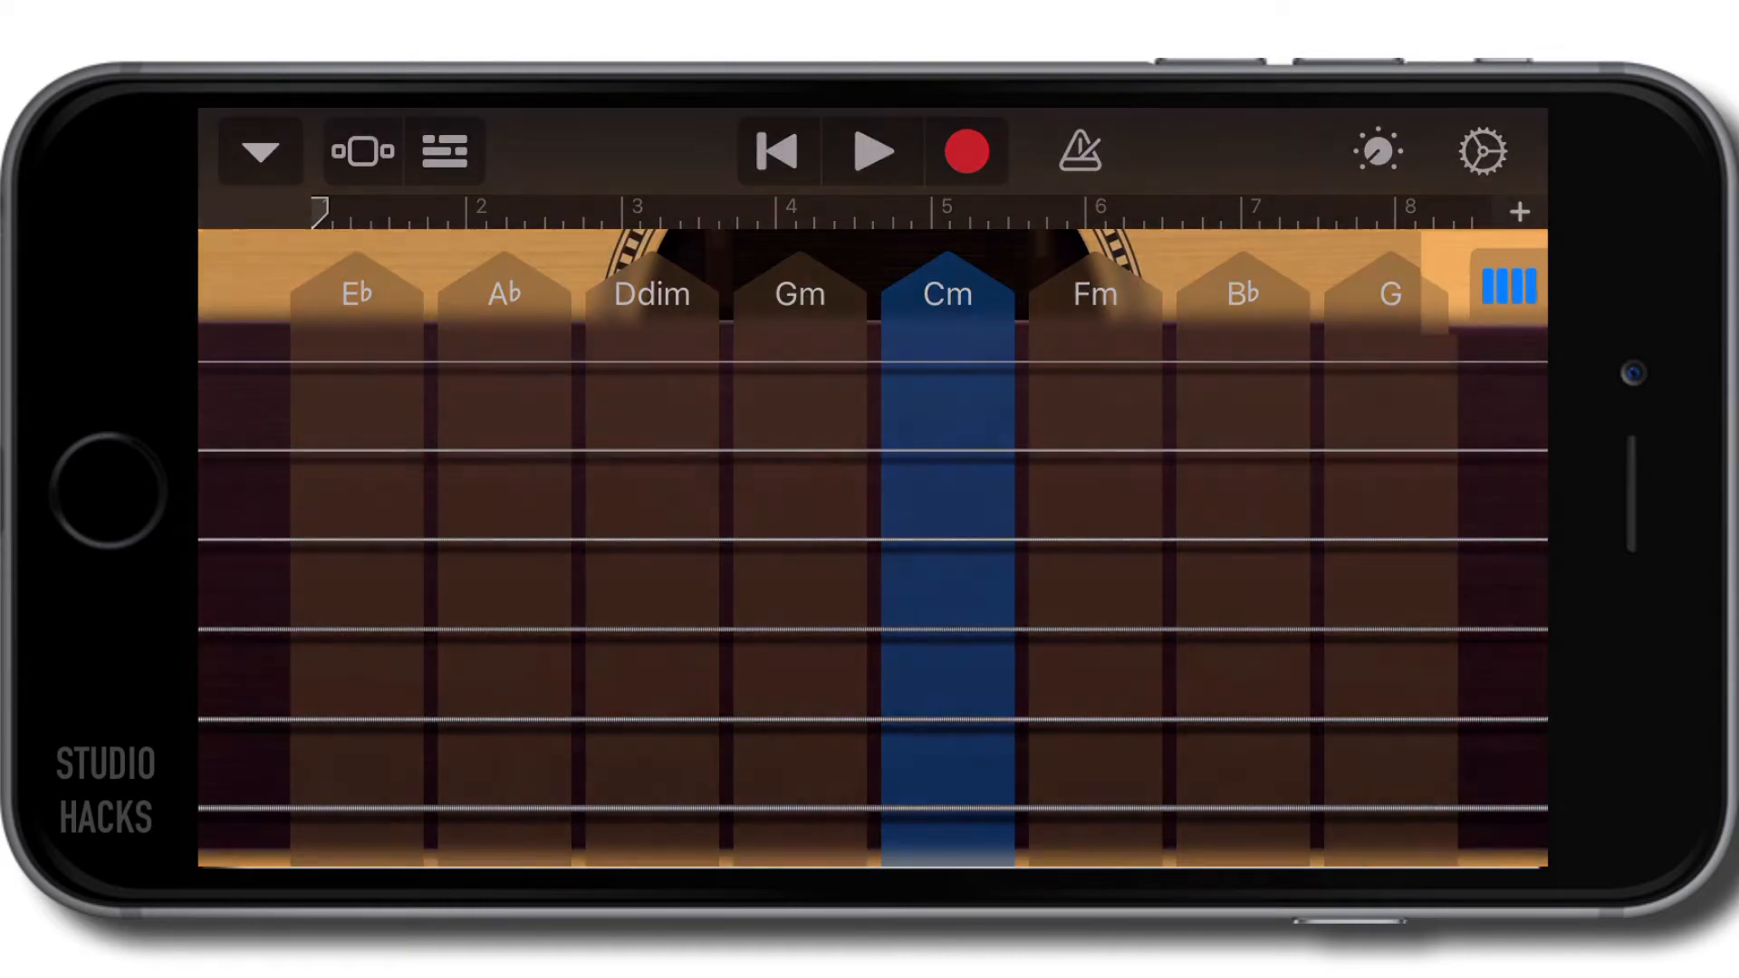
- Switch to single-note fretboard play, try the Minor scale, then set the scale back to Off
left_click(1505, 283)
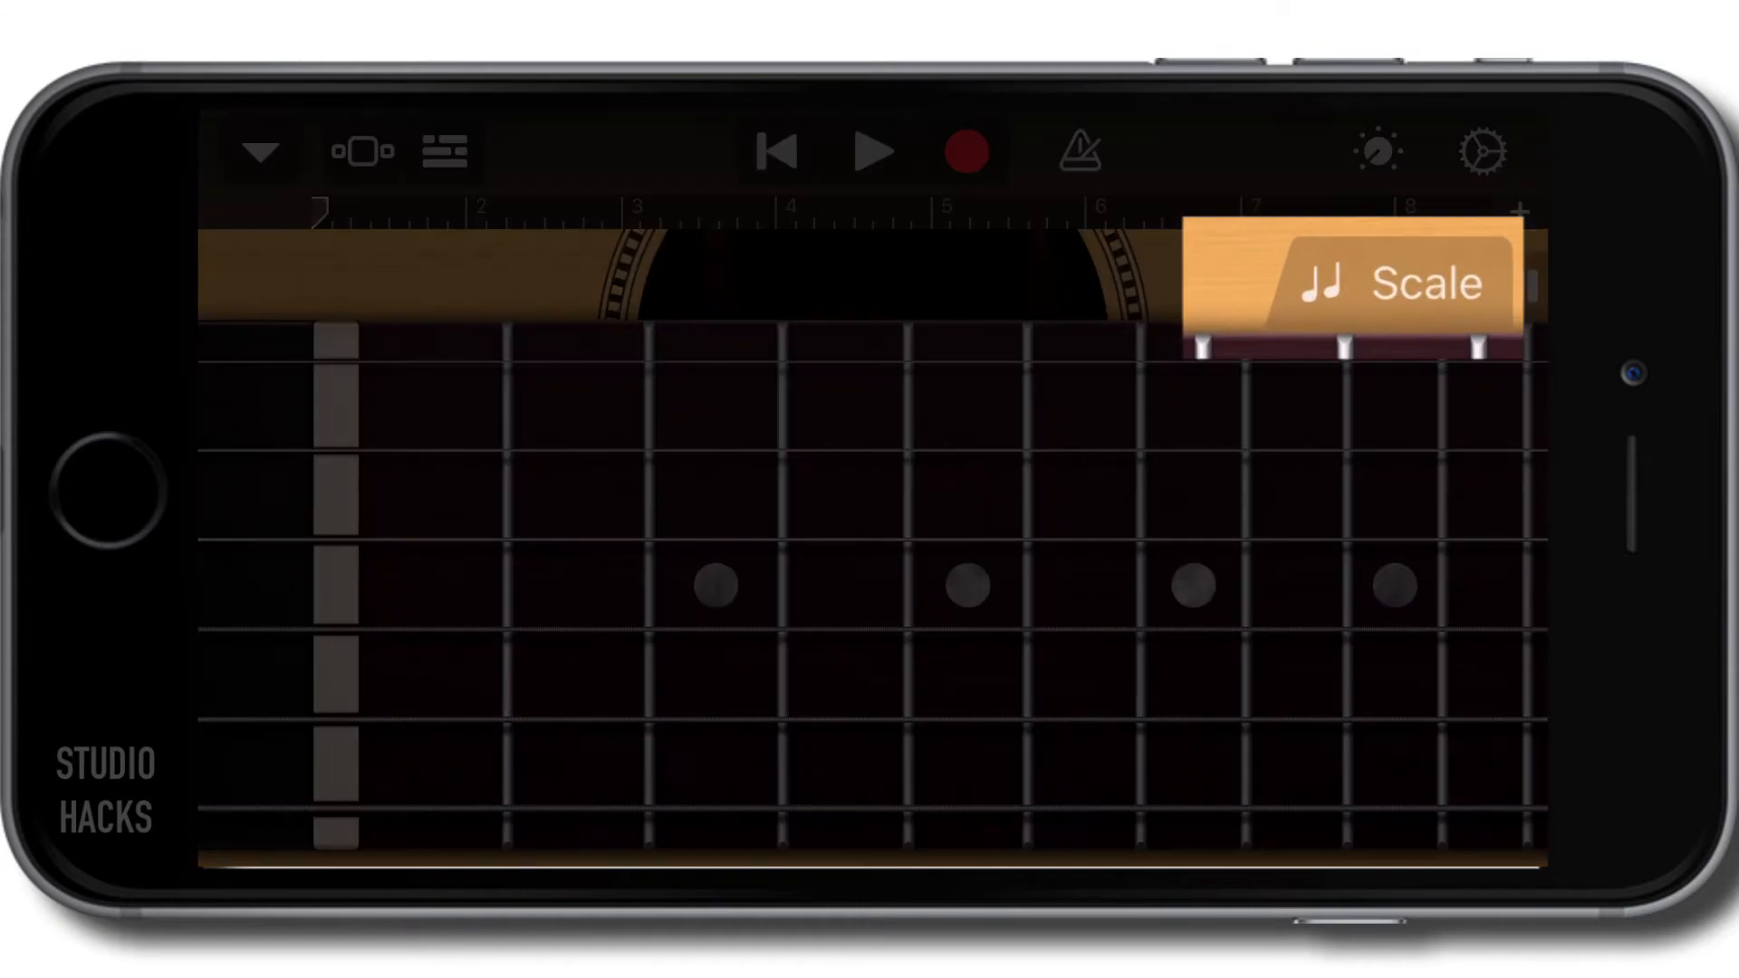
left_click(1380, 283)
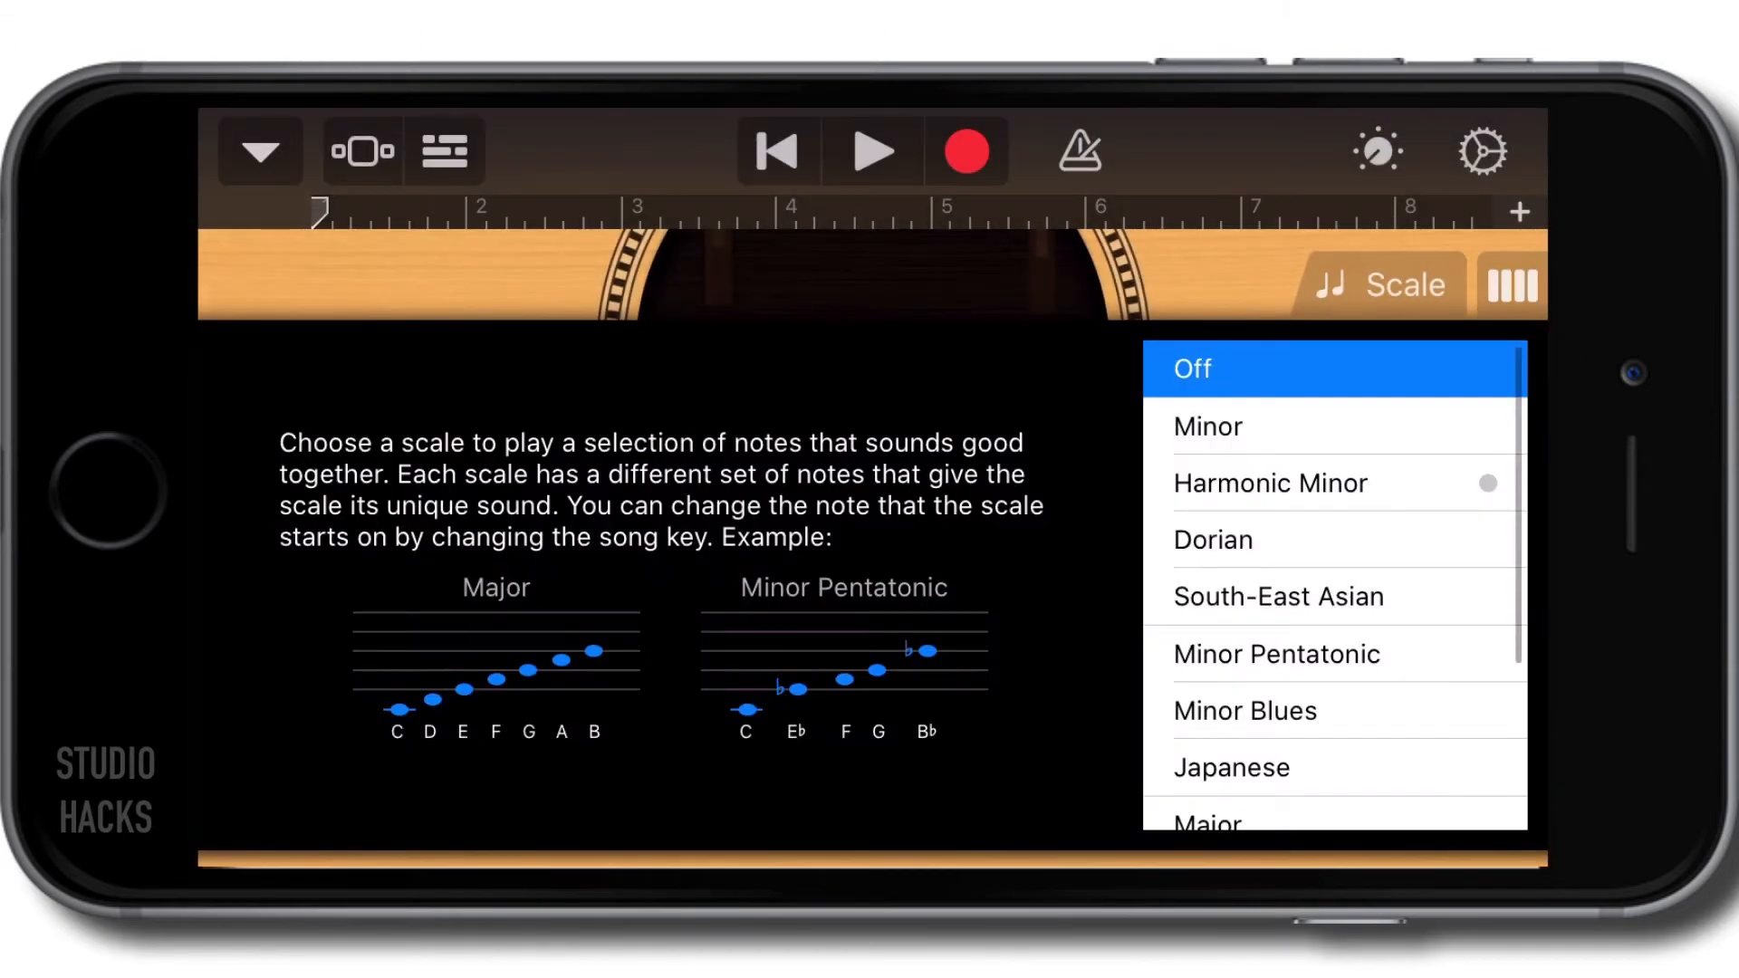
left_click(1207, 426)
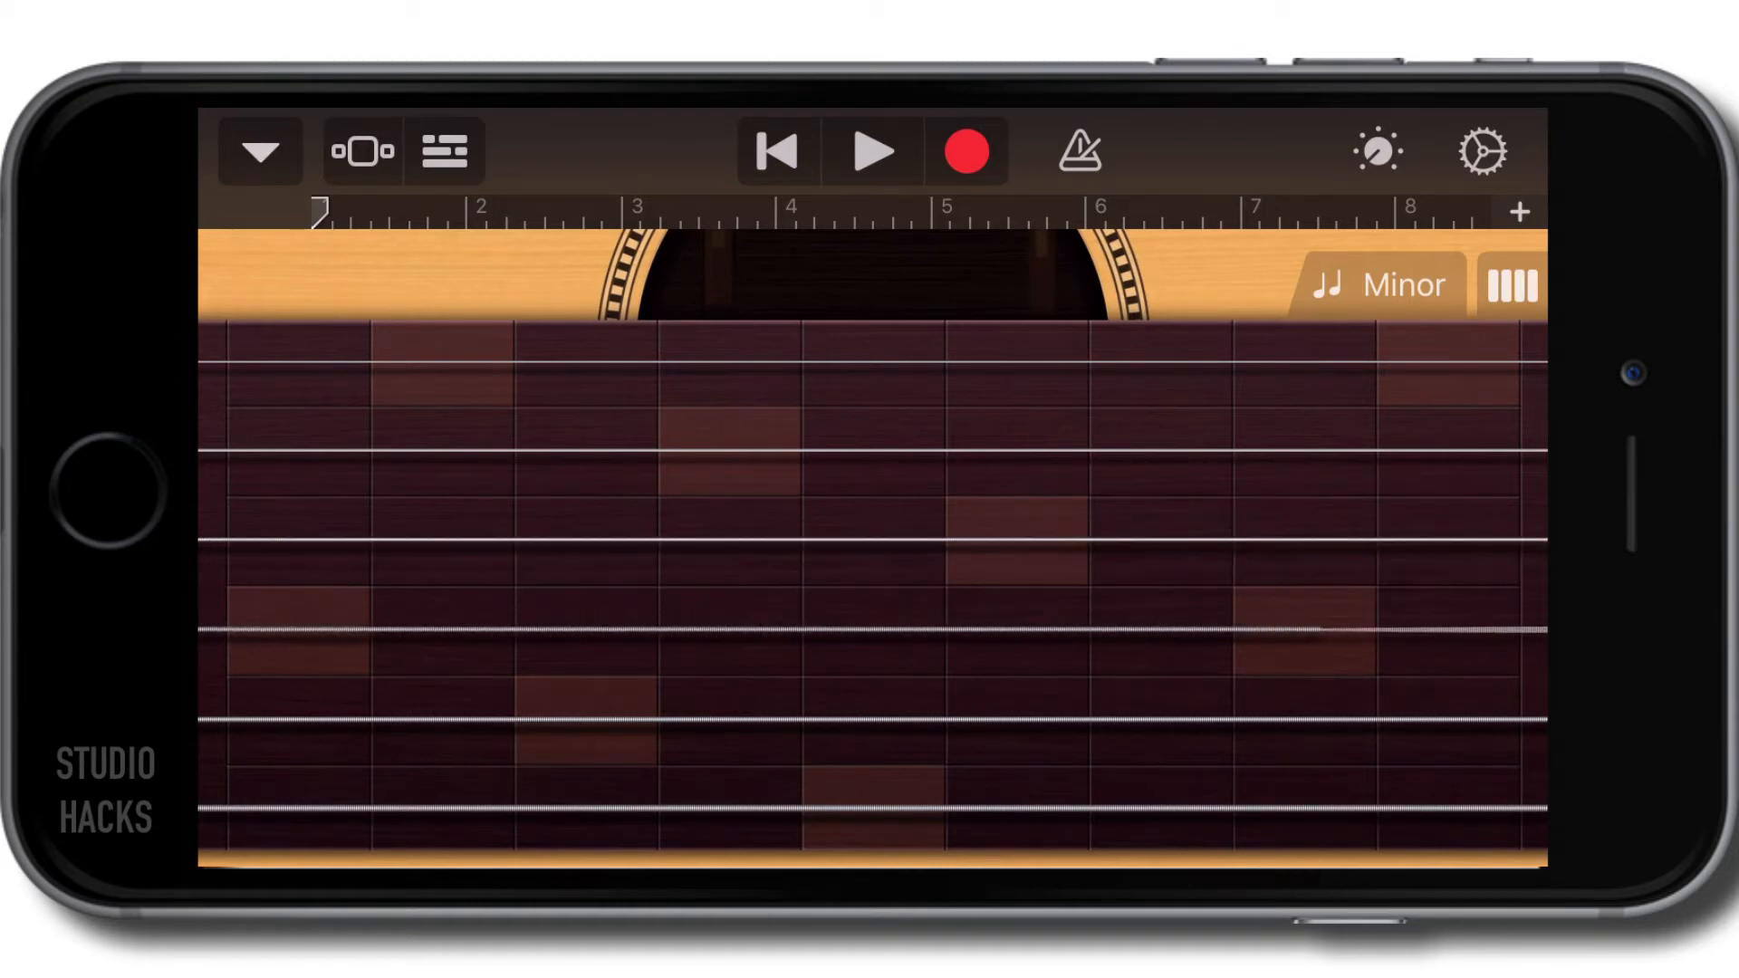
left_click(1379, 283)
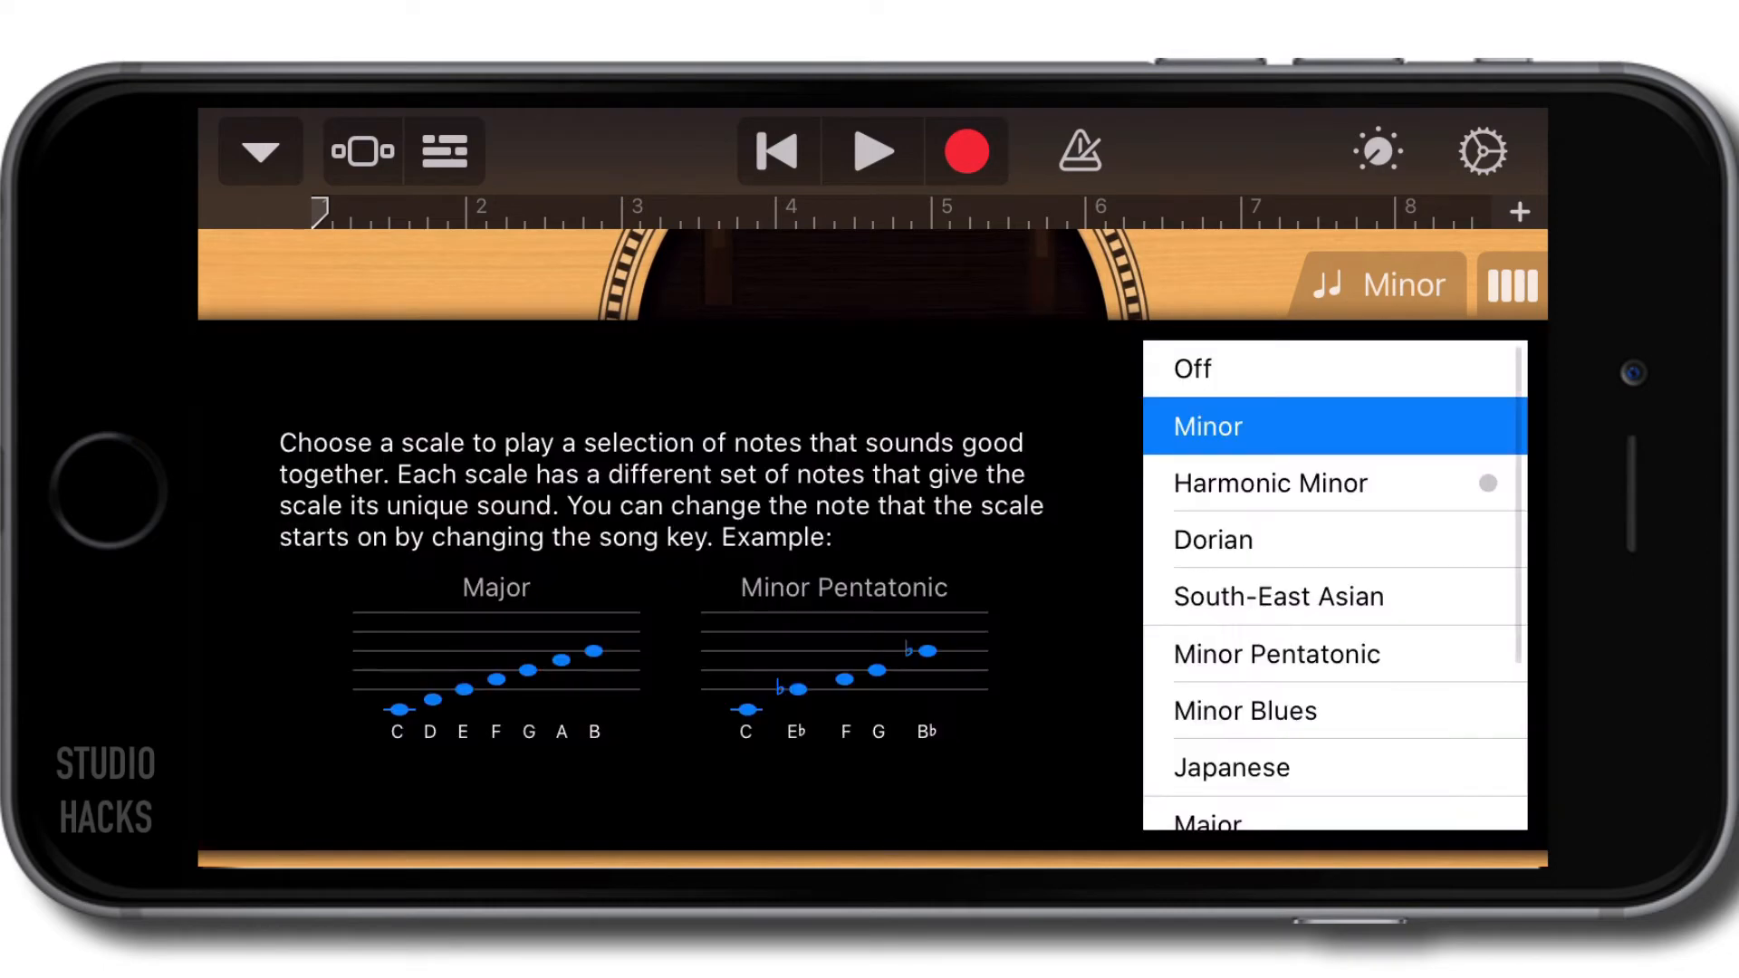
left_click(1207, 426)
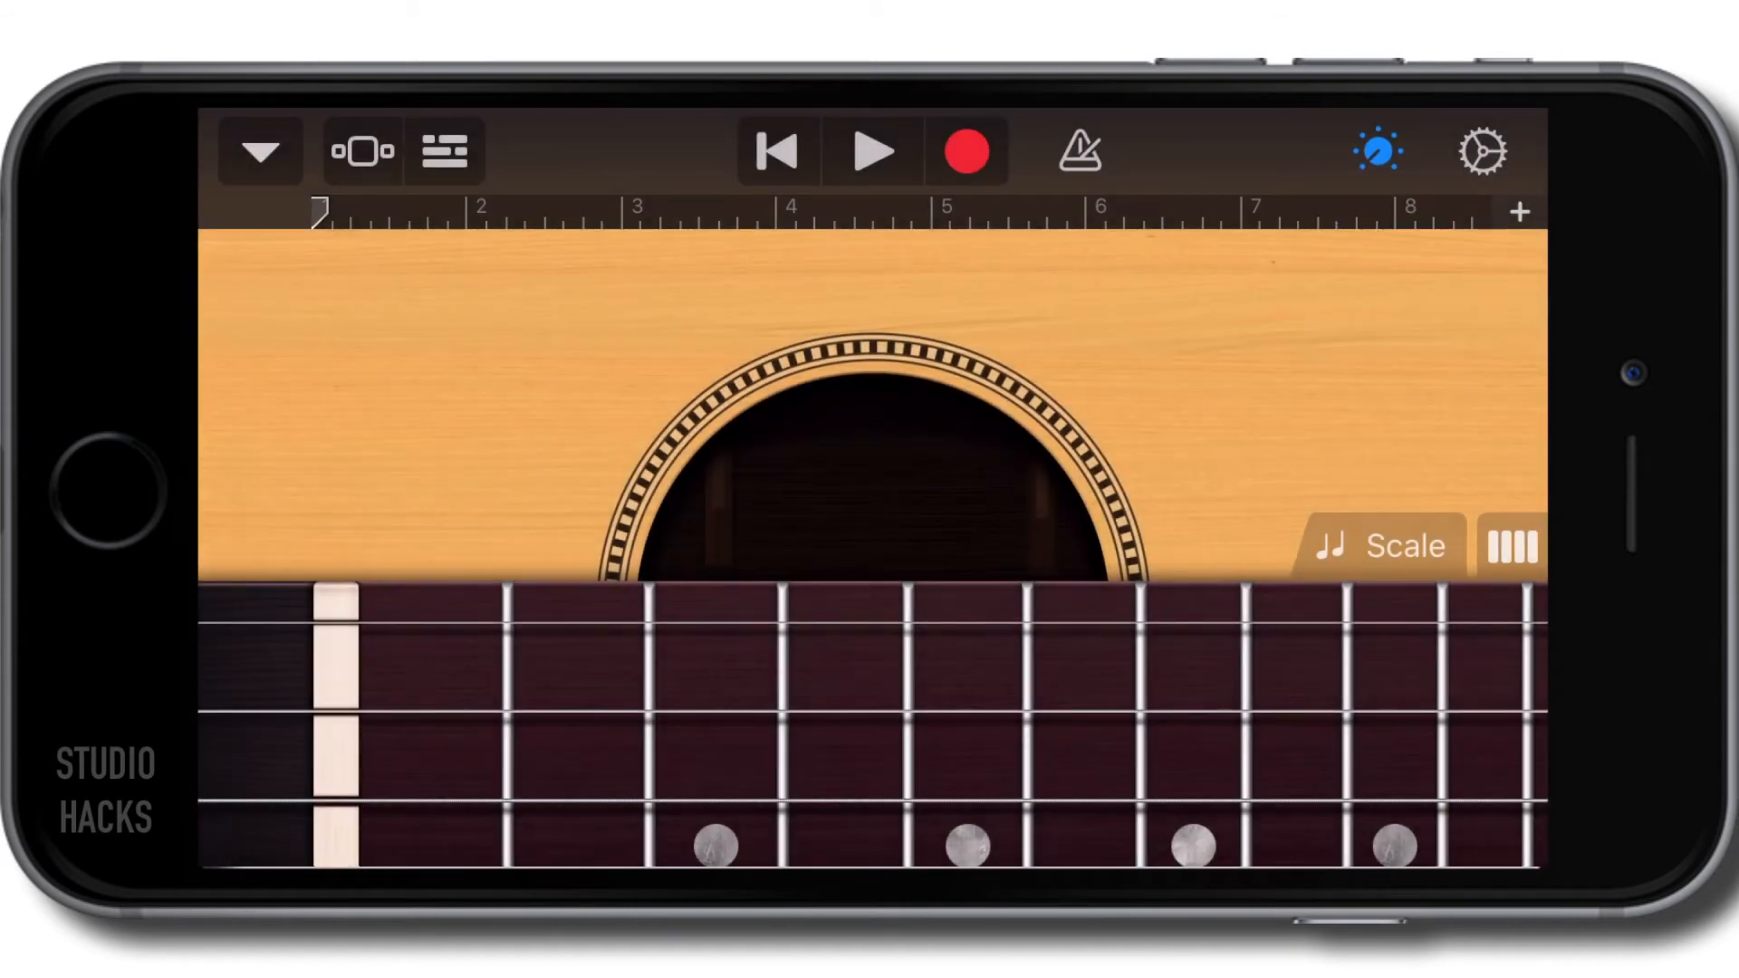
- Return to chord strips, step Autoplay through 3 and 2 to OFF, and bring up the guitar sound list
left_click(1383, 544)
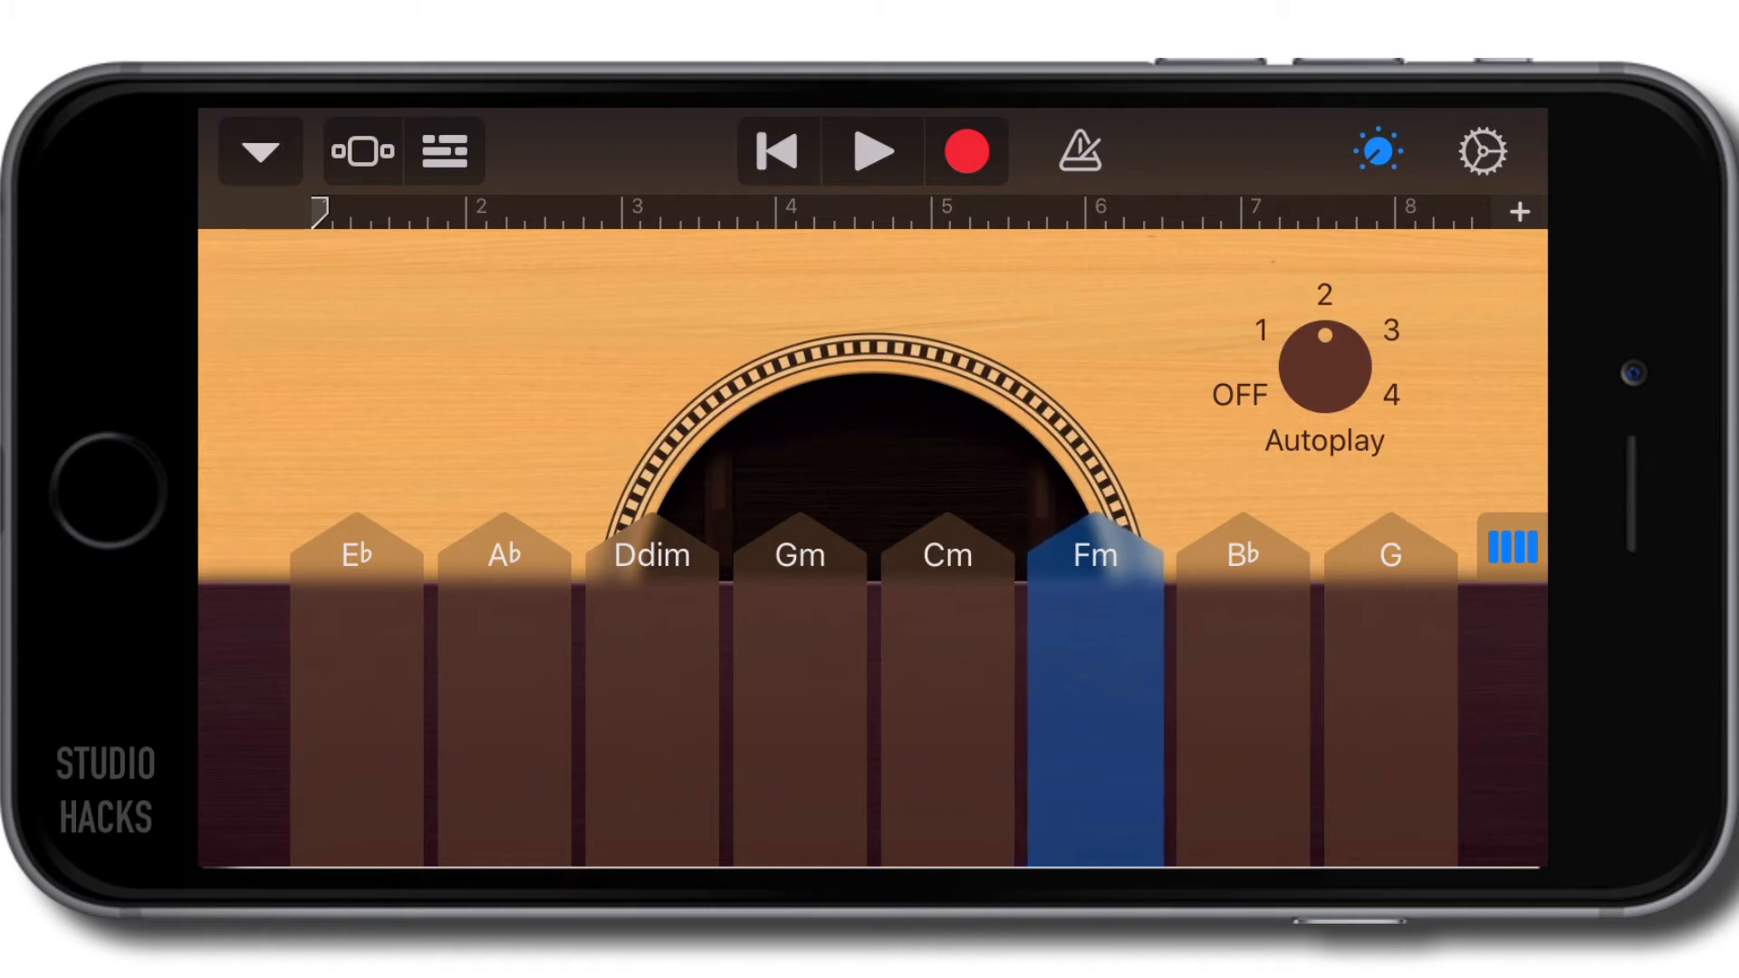
left_click(946, 687)
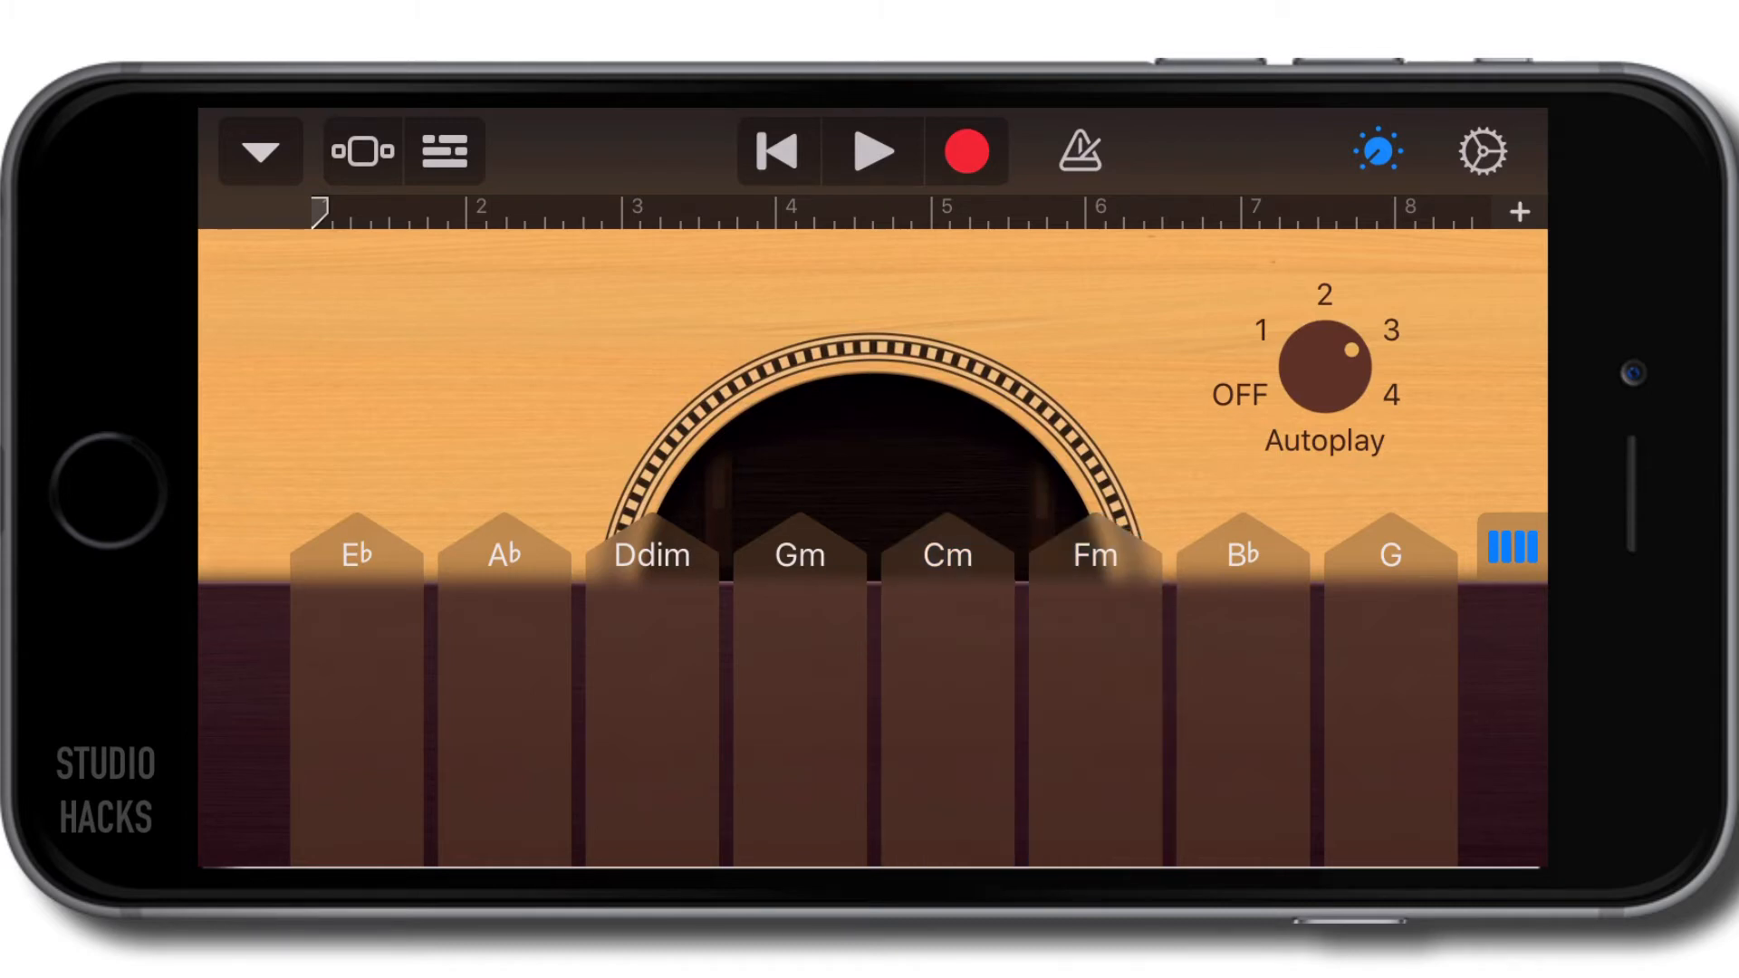
left_click(1323, 361)
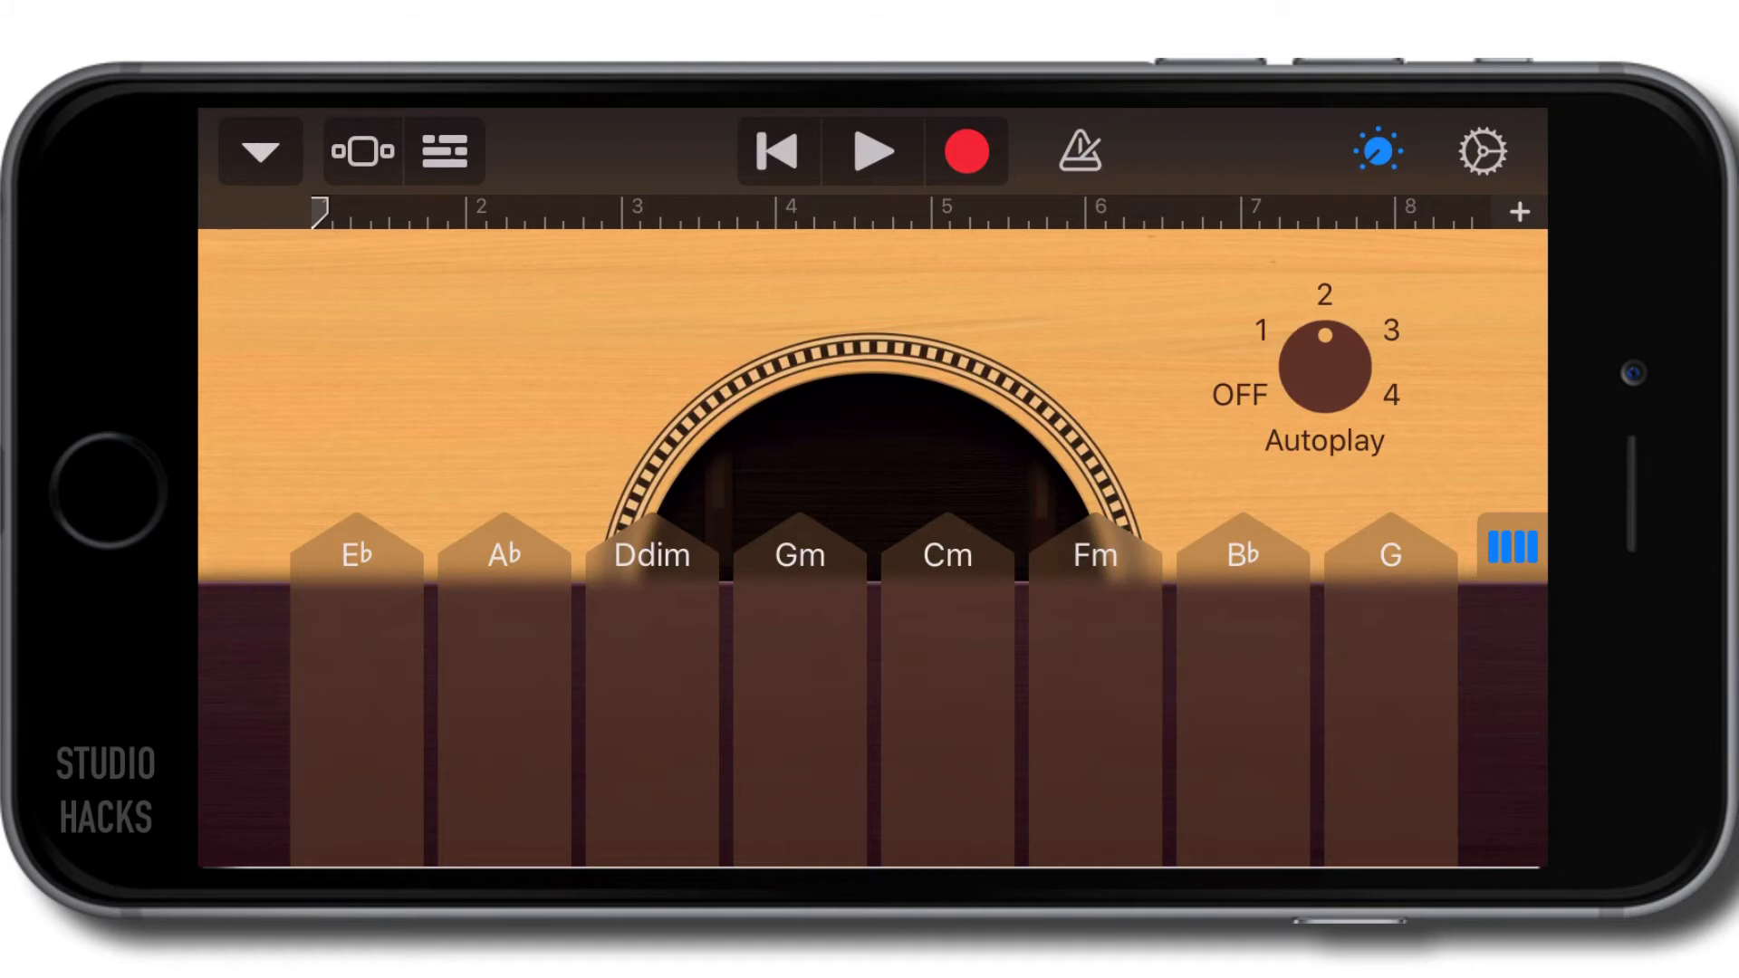
left_click(1322, 366)
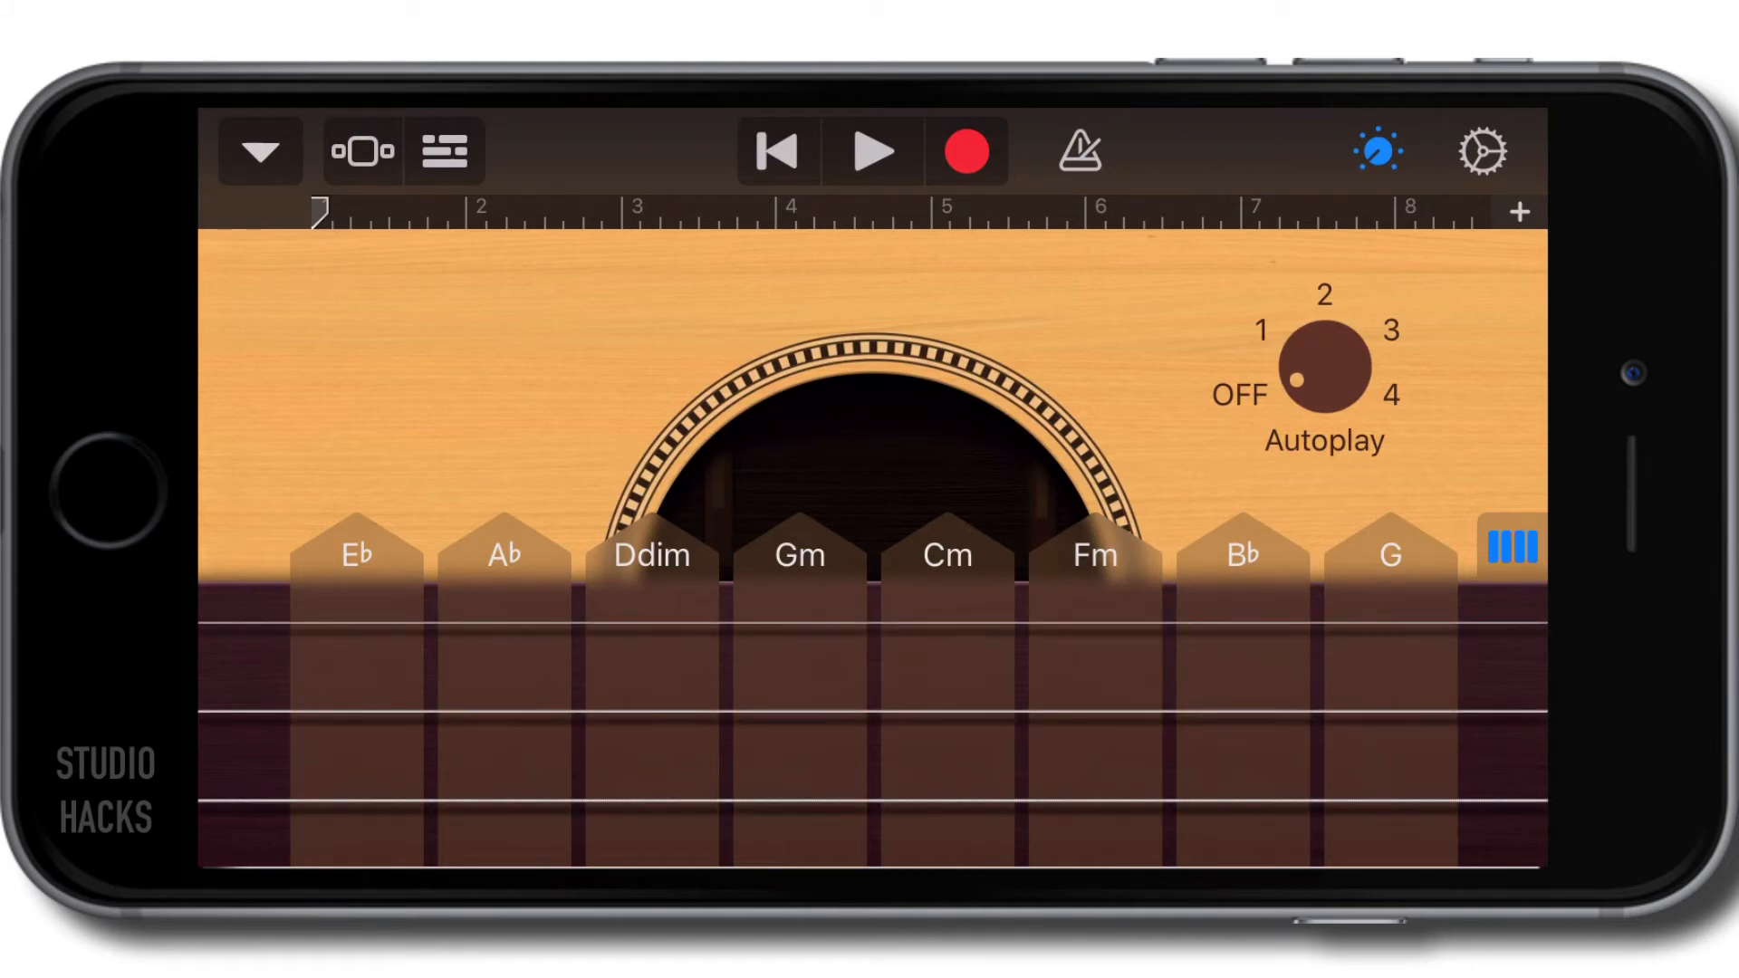
left_click(260, 151)
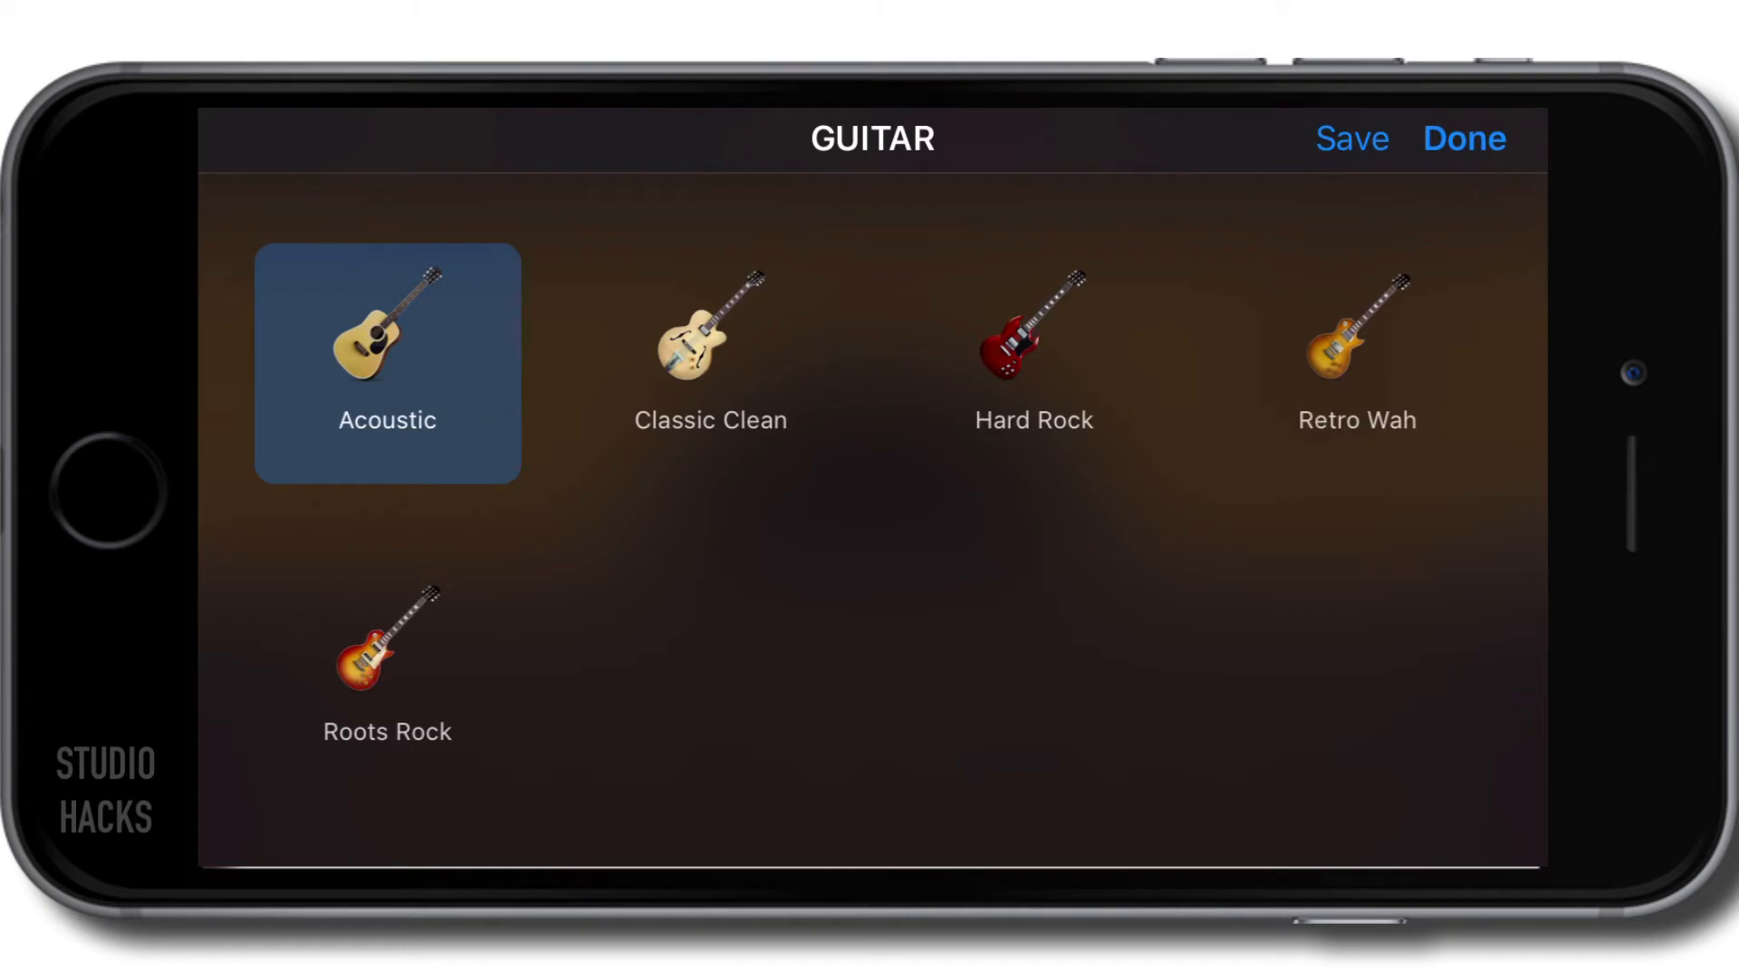
- Preview Hard Rock and Retro Wah, then settle on the Hard Rock electric guitar
left_click(1463, 138)
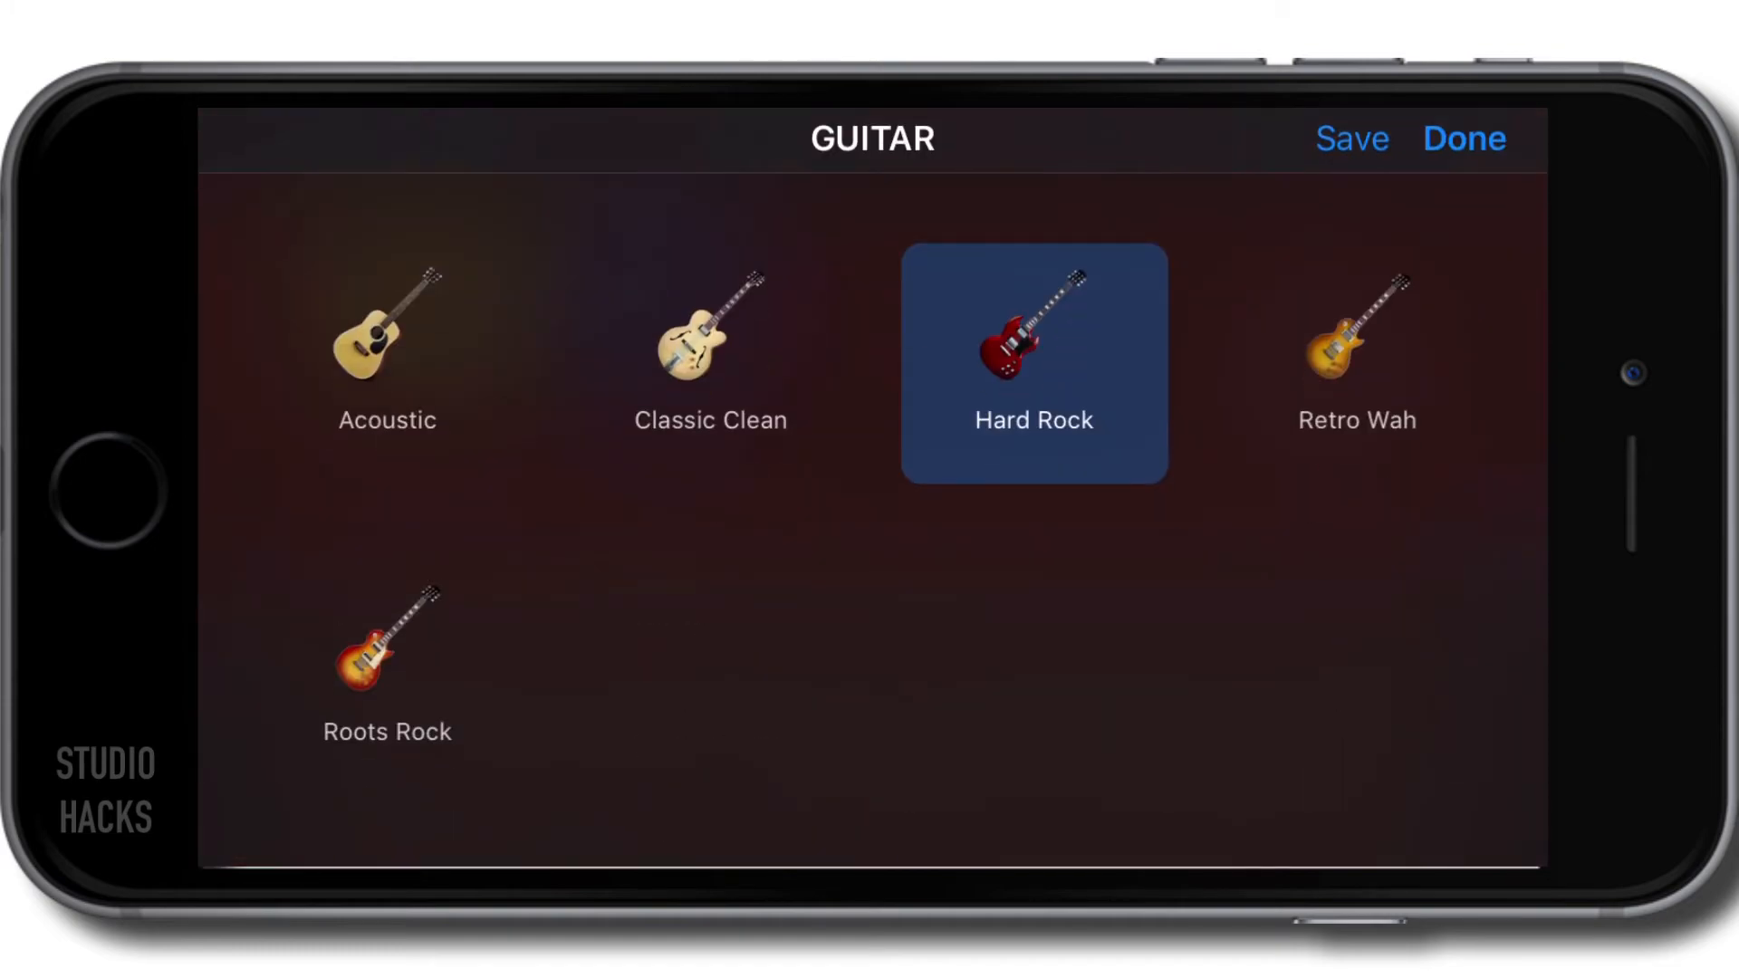
left_click(1463, 139)
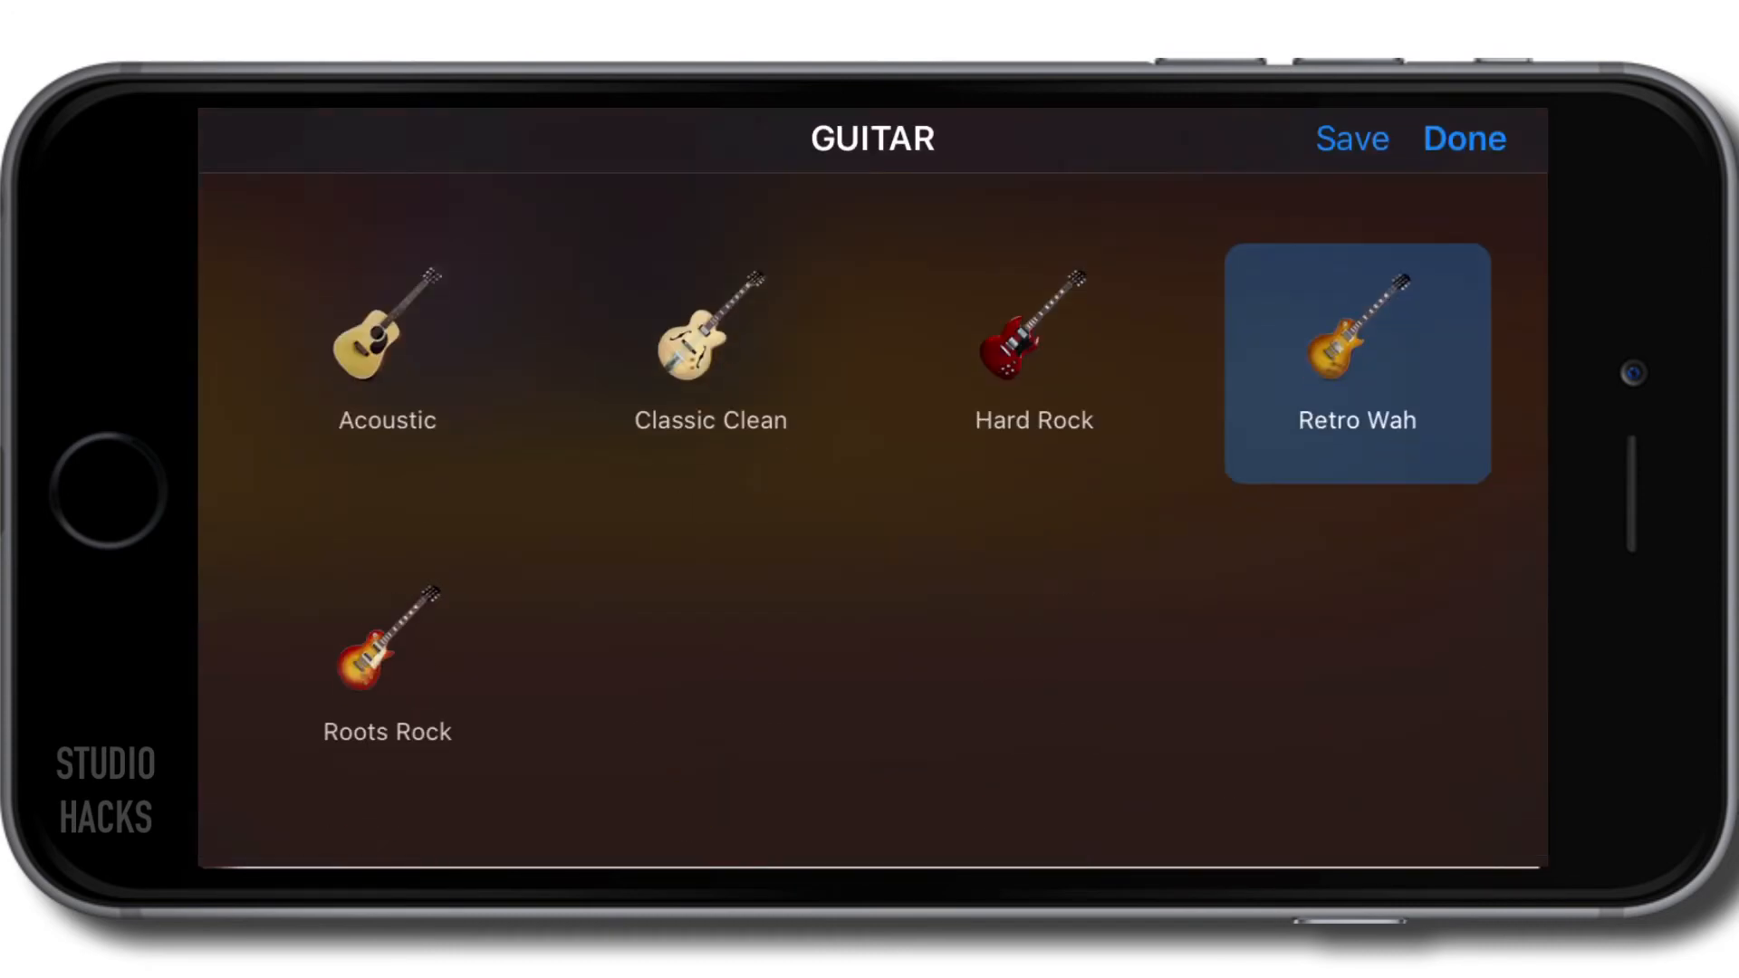
left_click(1463, 138)
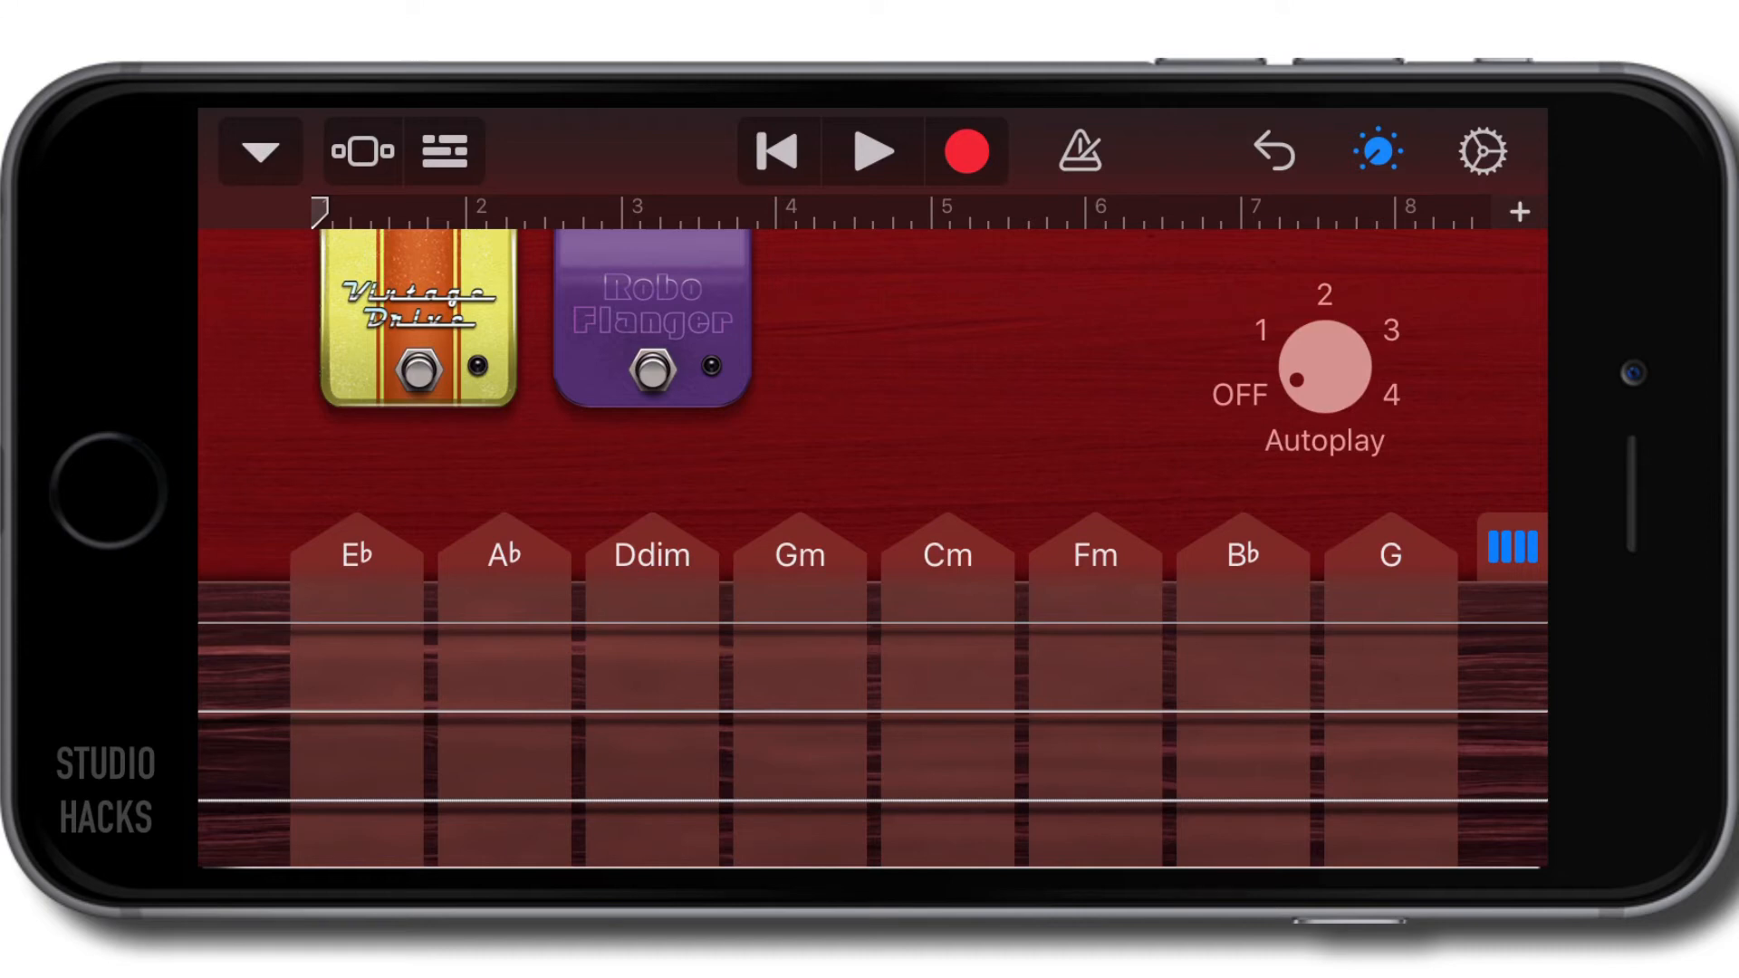
- Toggle Notes/Chords on the Hard Rock guitar, show its controls with Autoplay 3, and reopen the sound list
left_click(1511, 545)
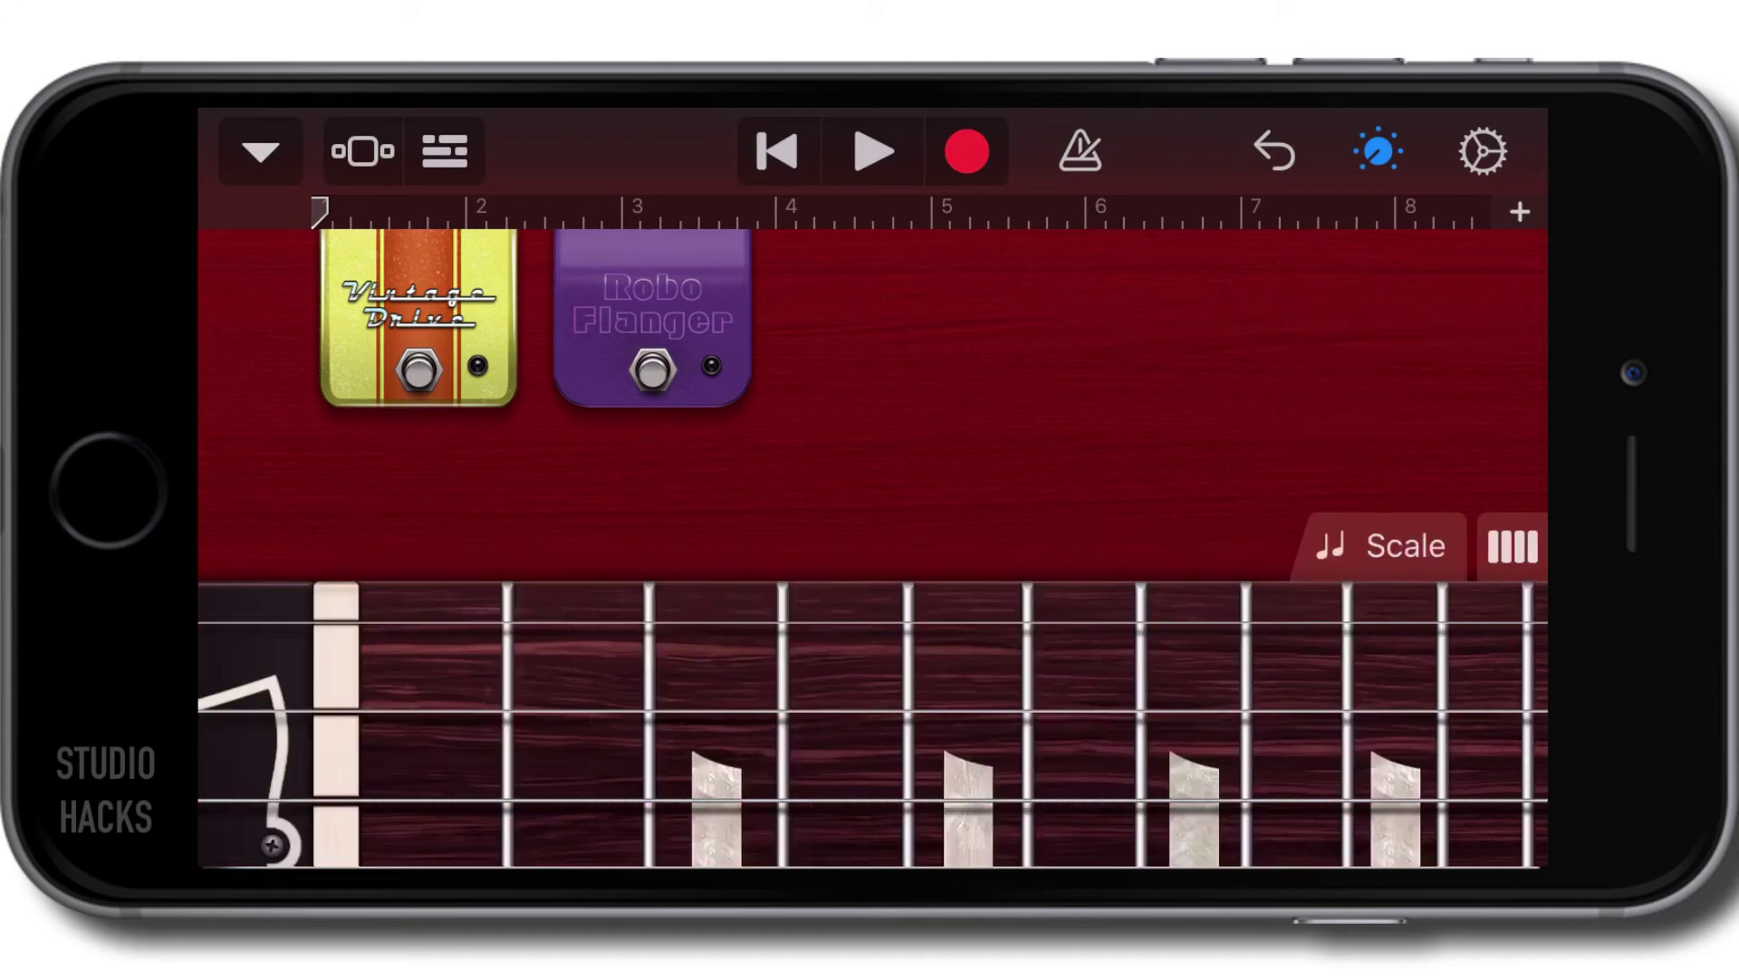
left_click(1510, 544)
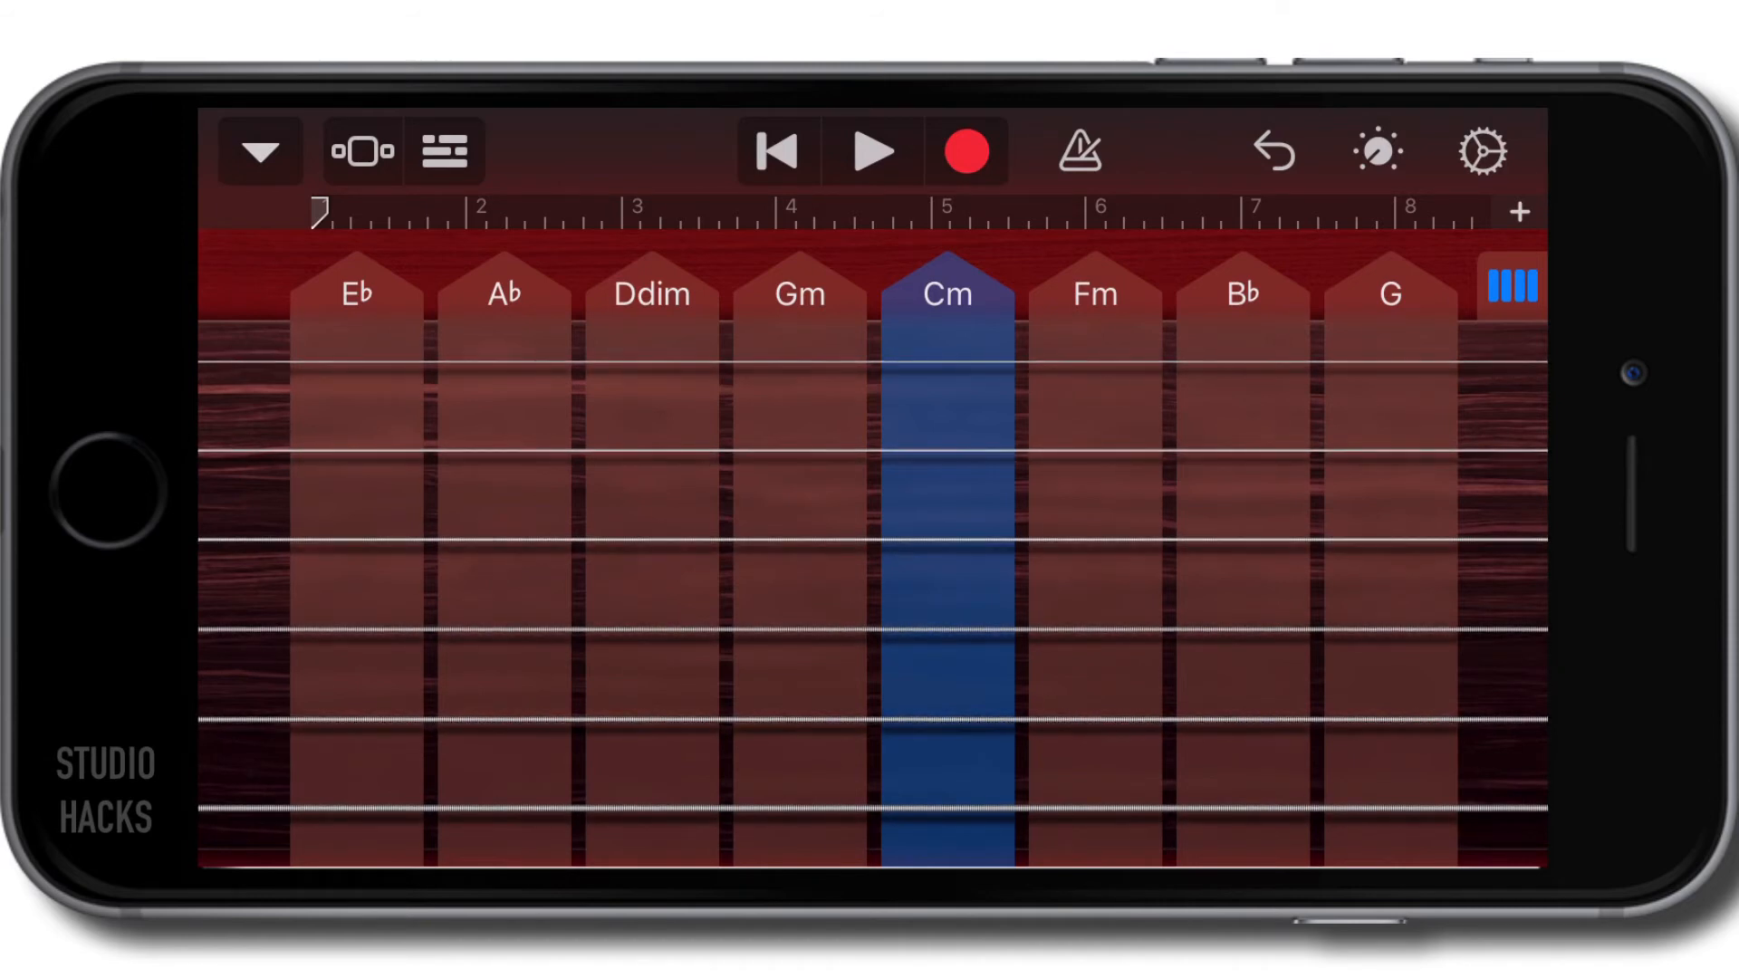
left_click(1375, 149)
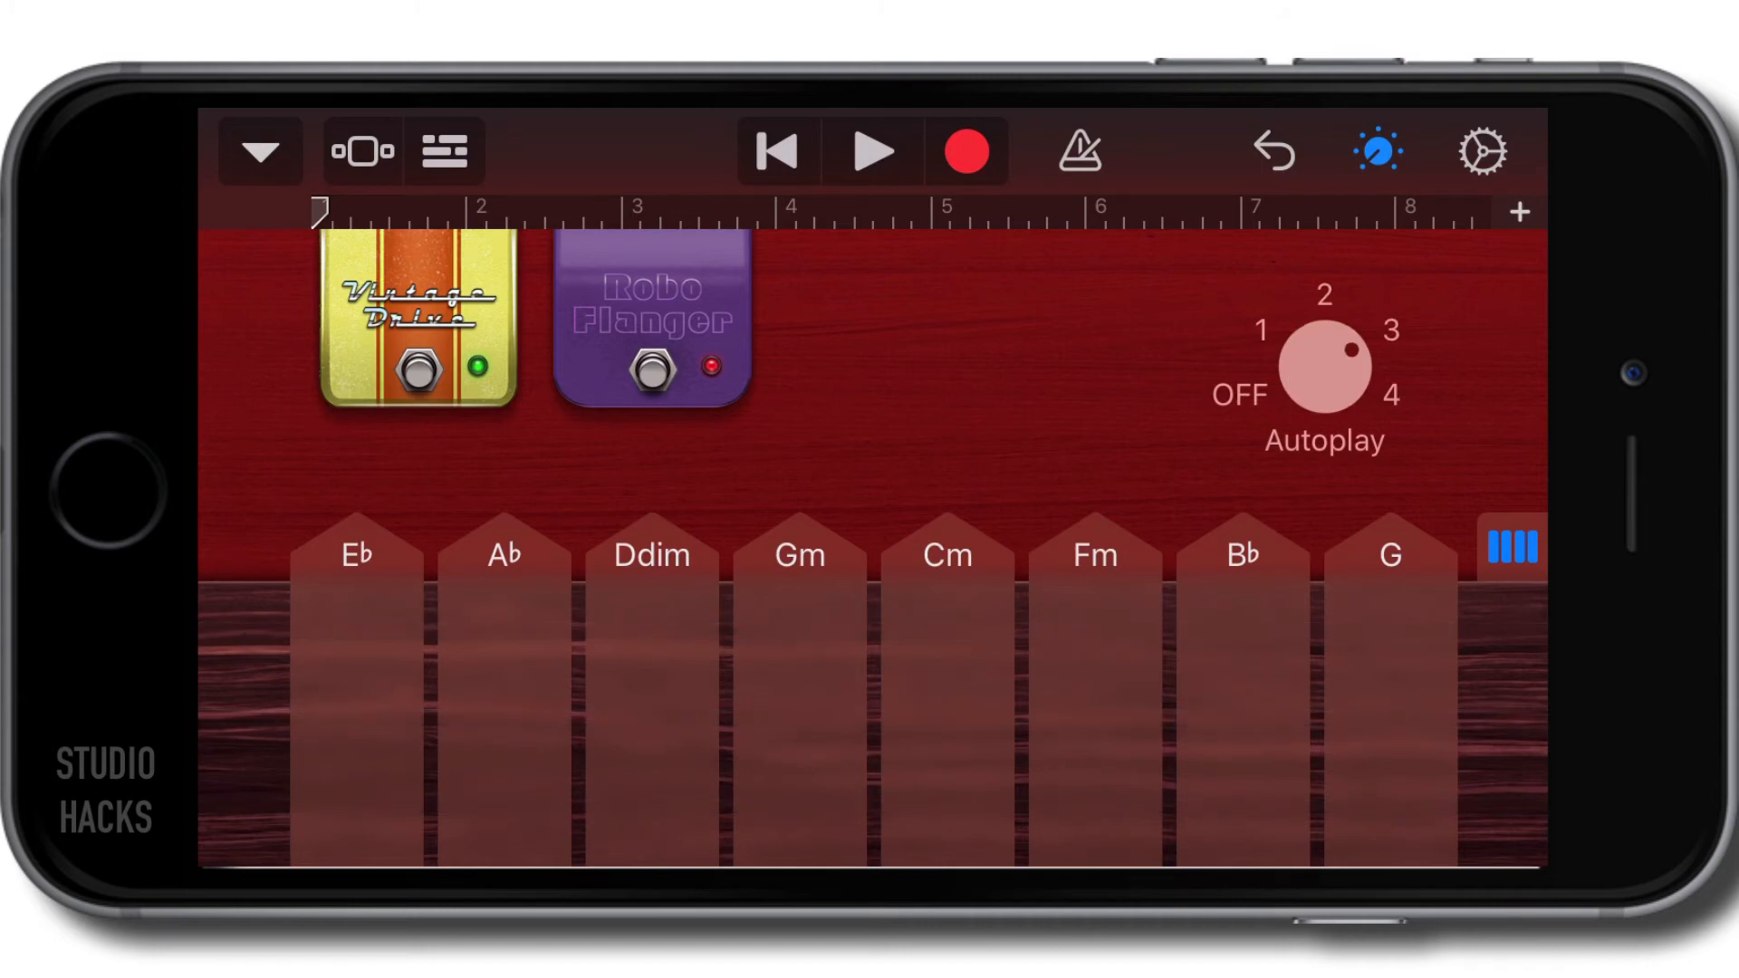
left_click(1512, 545)
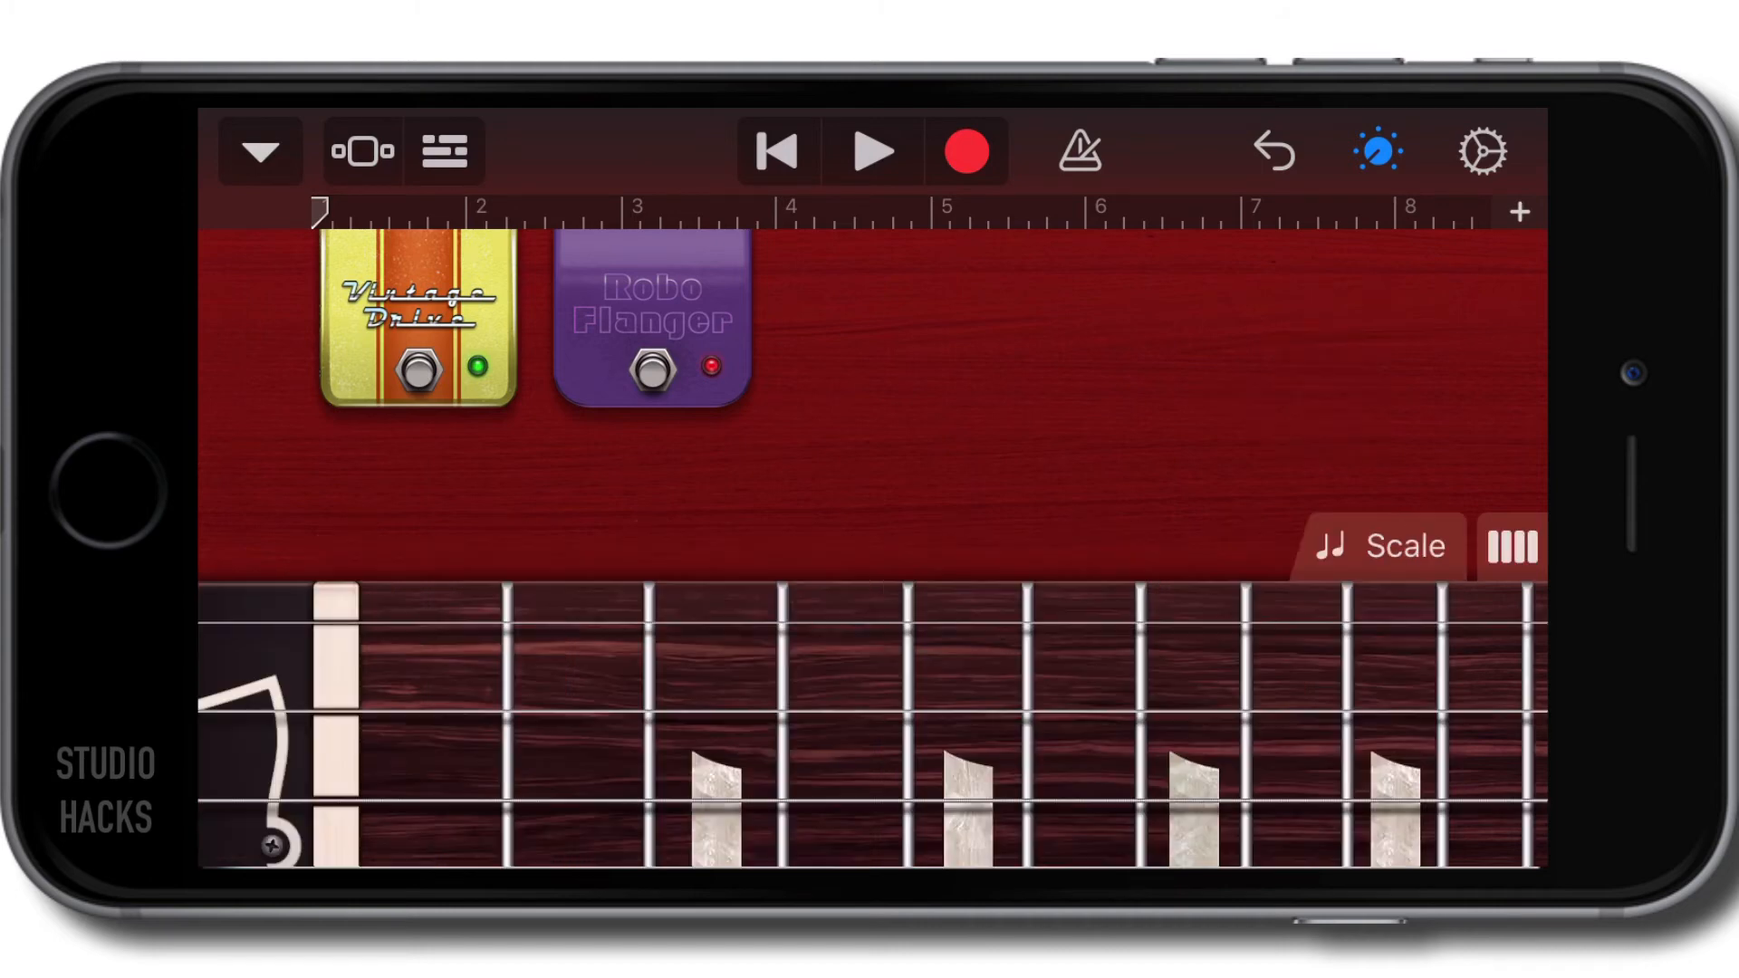
left_click(1510, 544)
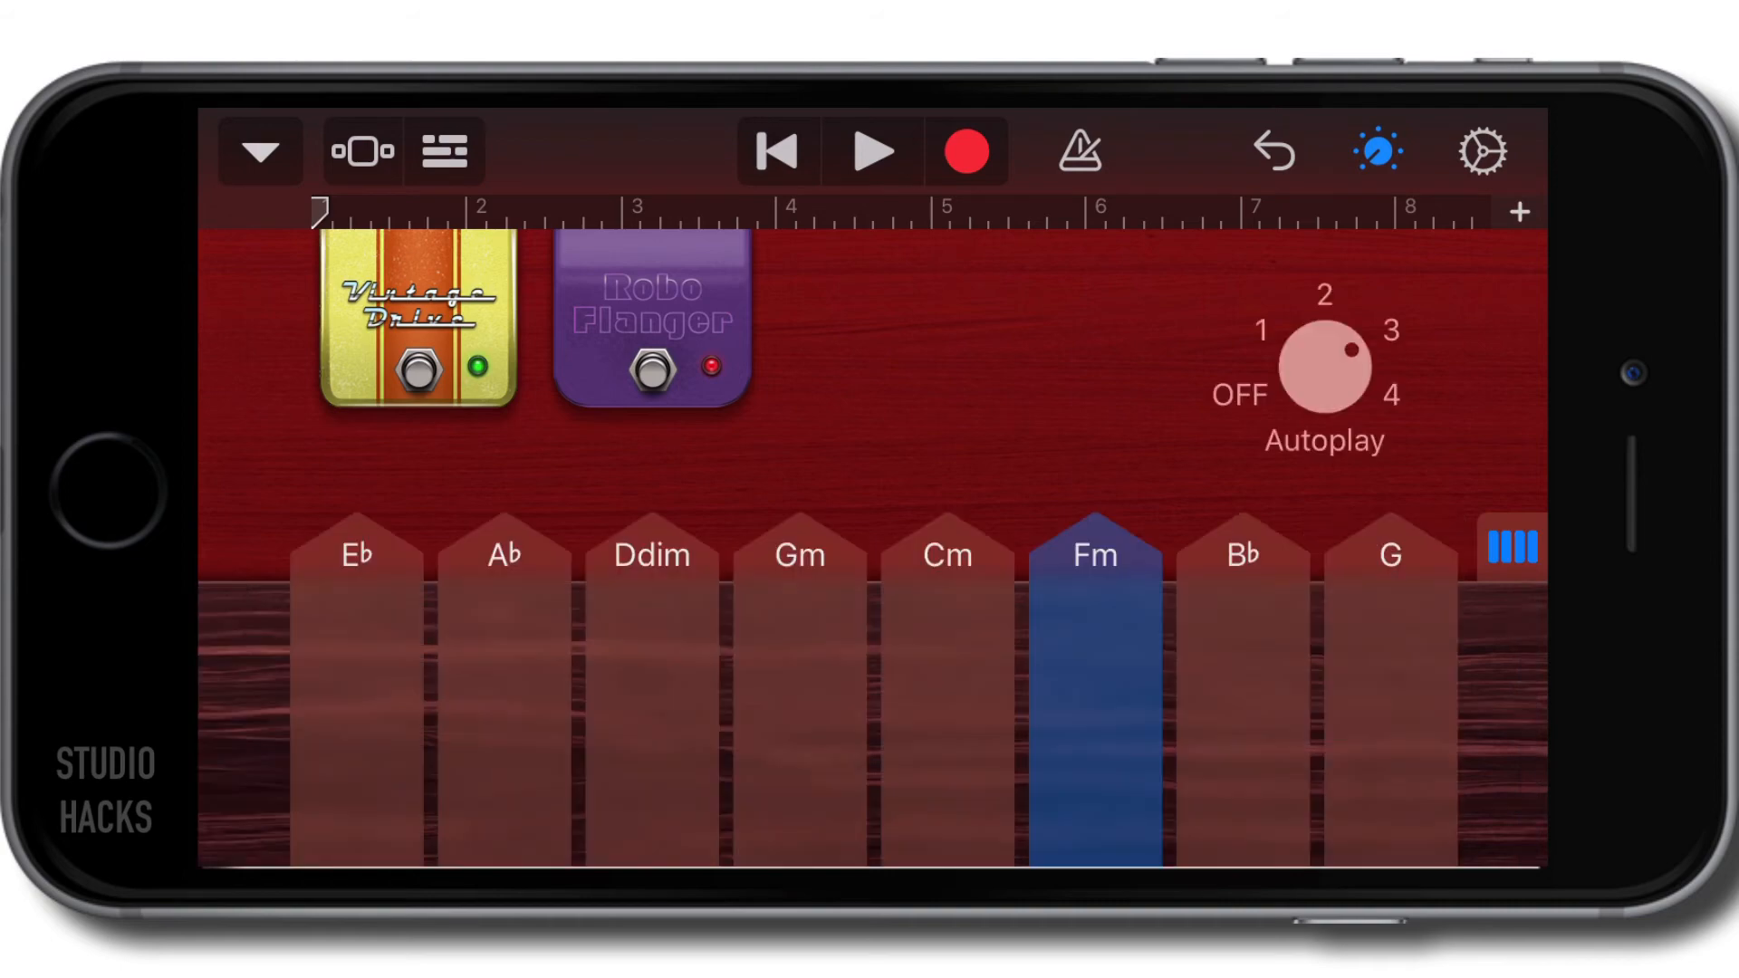
left_click(1510, 544)
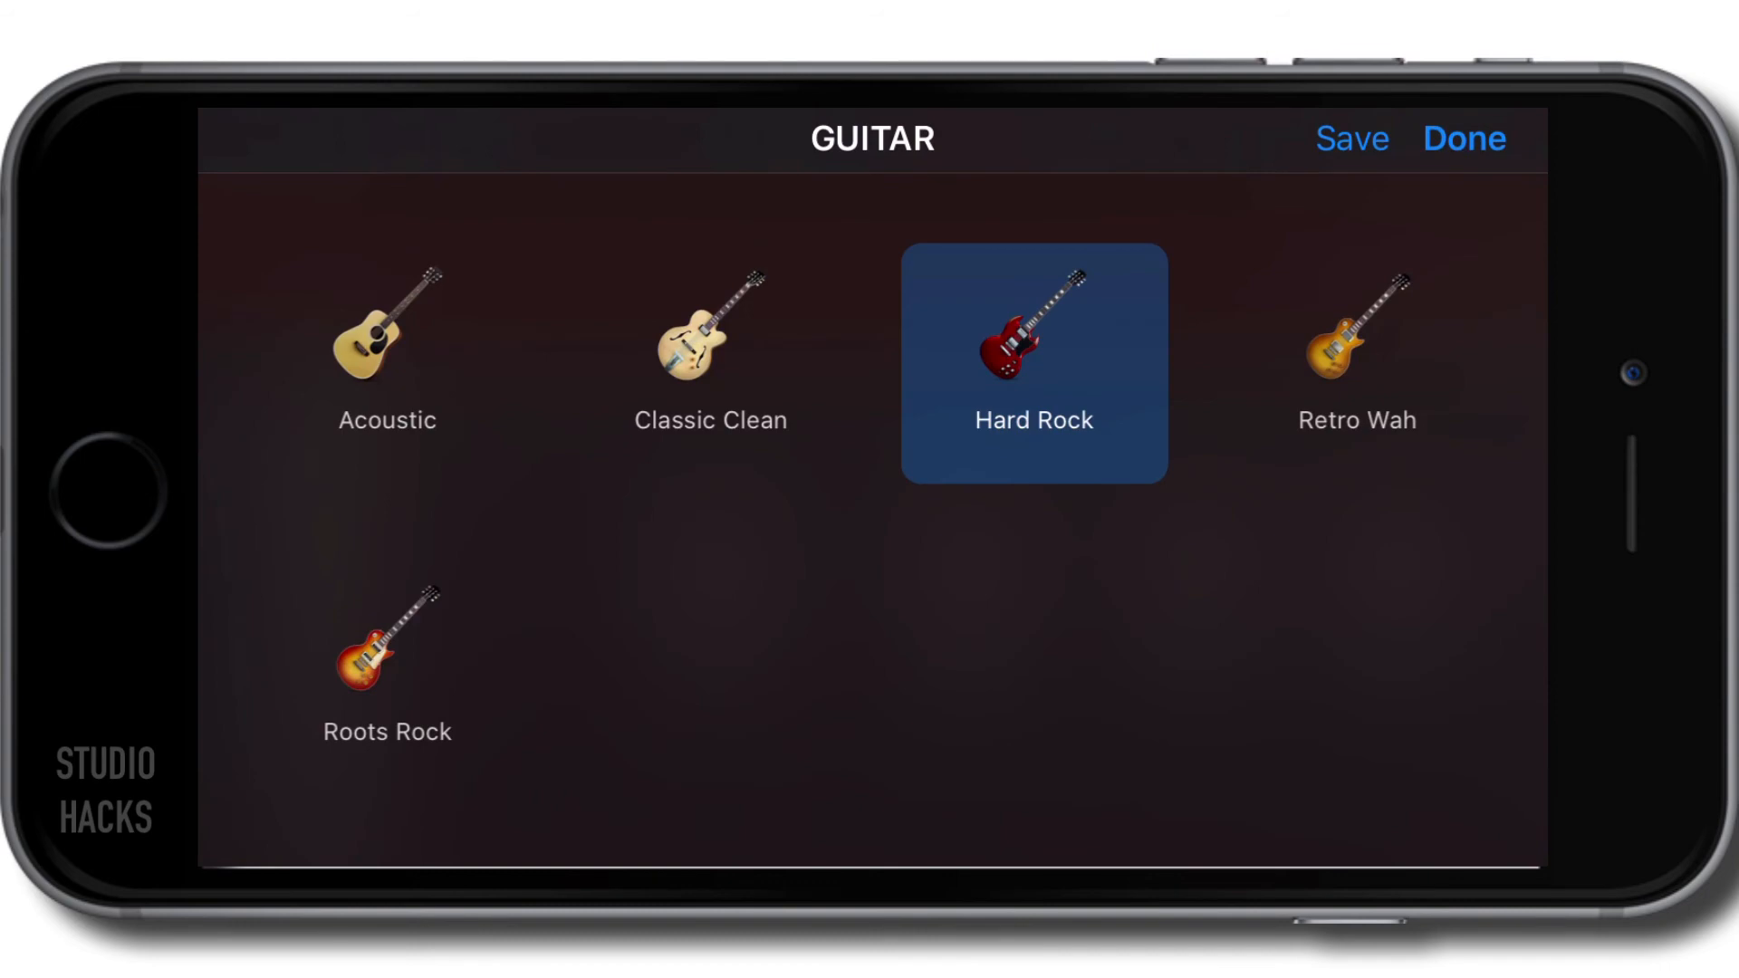
- Return to the Acoustic guitar and show full-height chord strips with the body hidden
left_click(1463, 139)
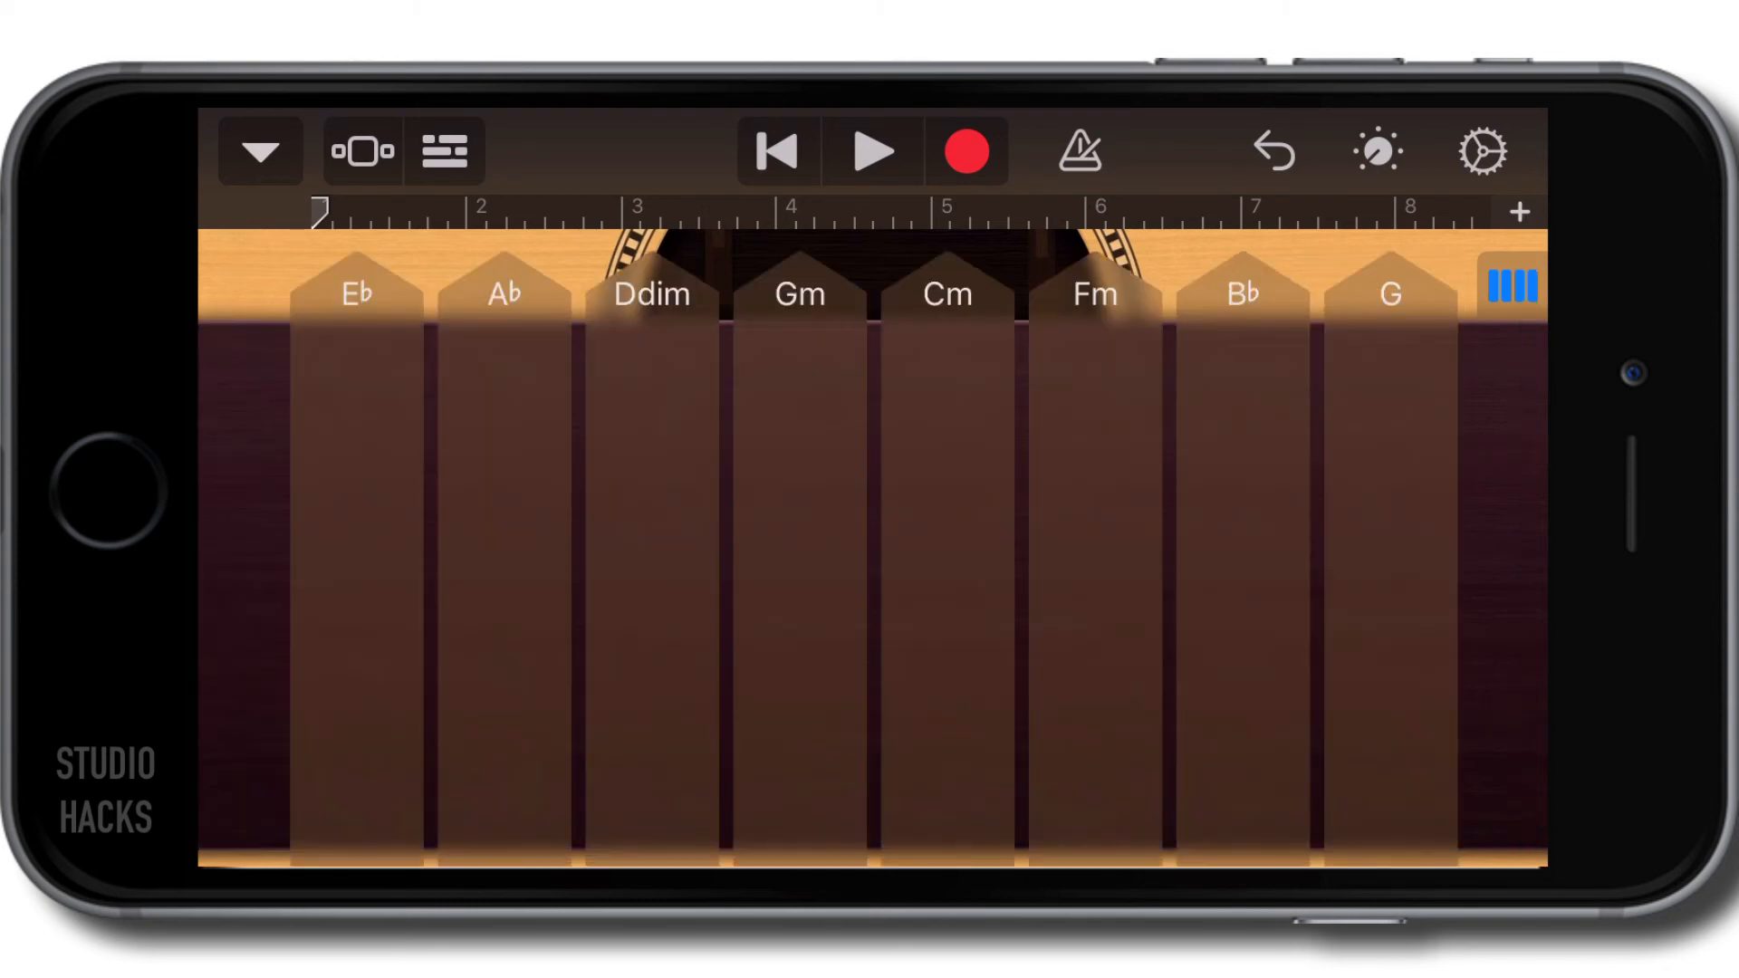
left_click(1376, 150)
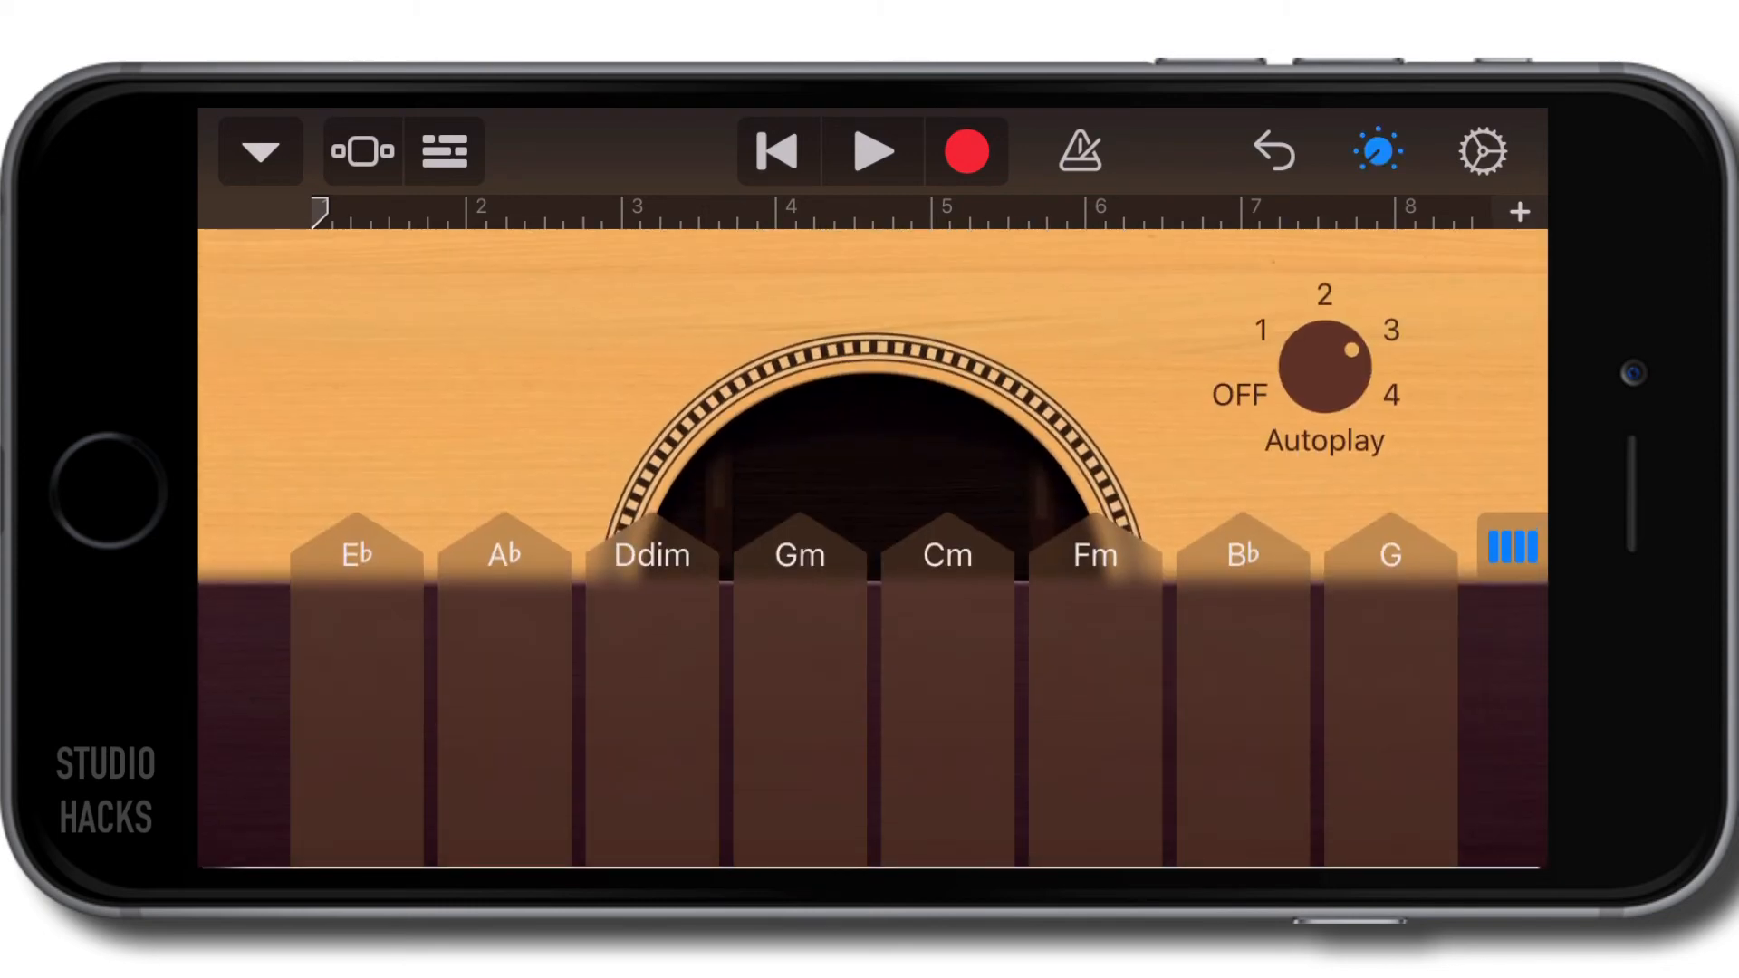
left_click(1275, 377)
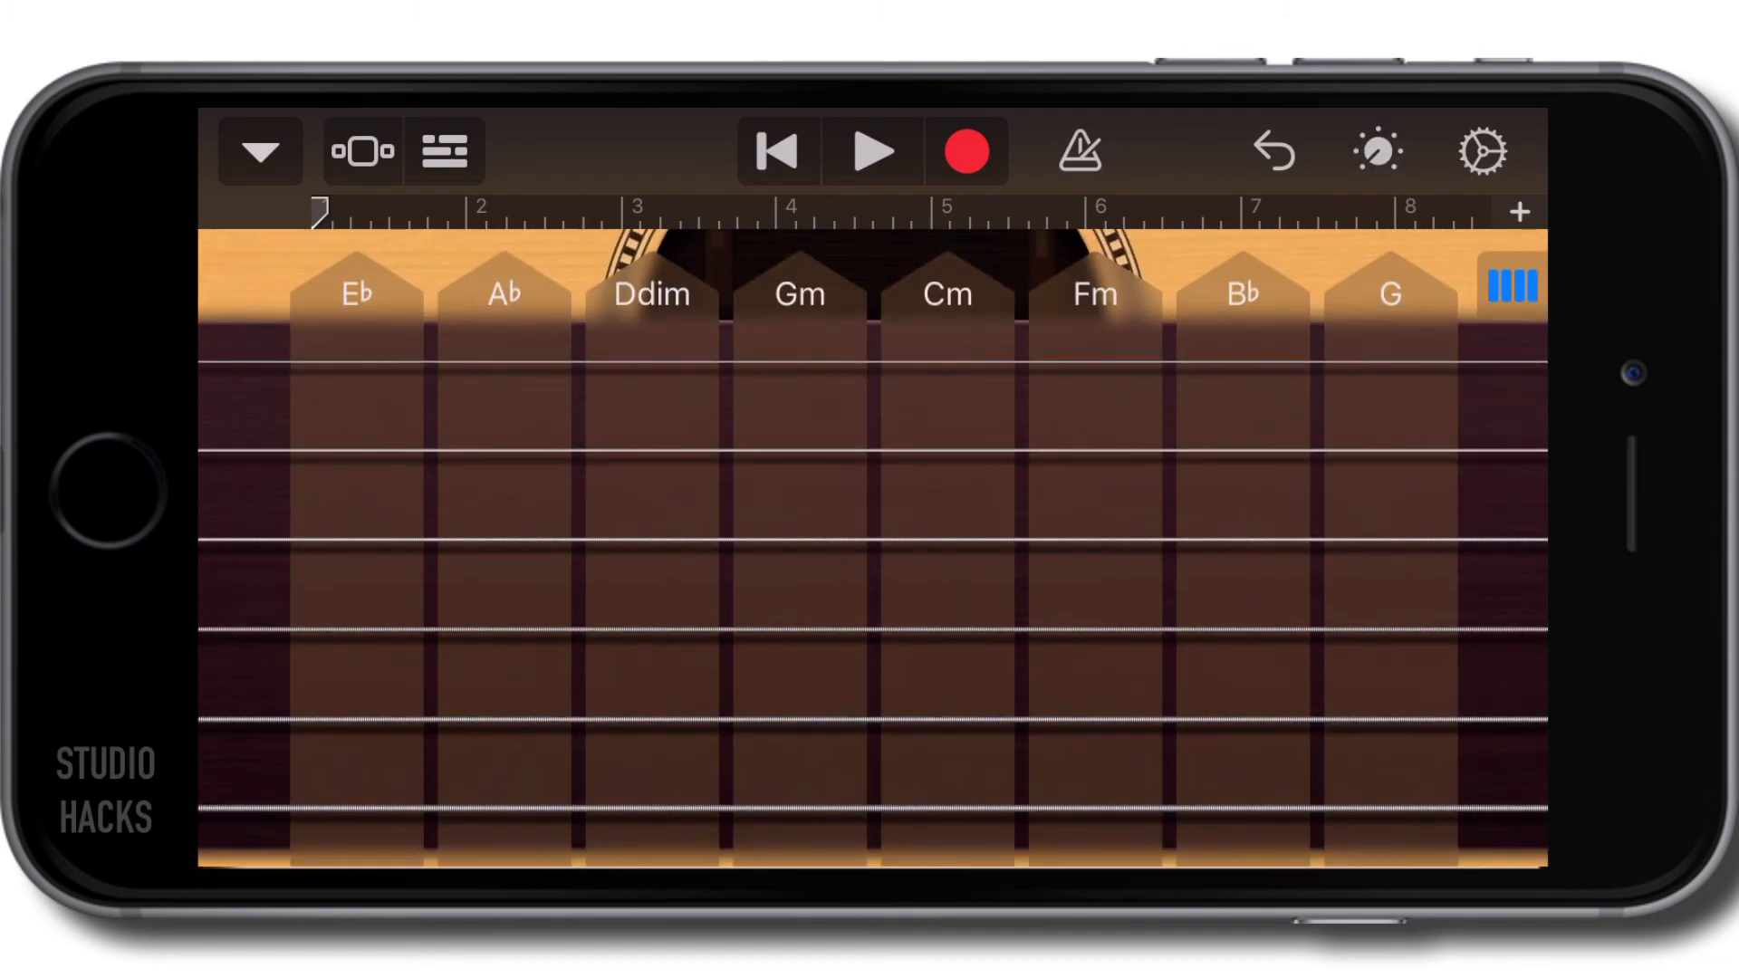
- Review the acoustic track's Quantisation setting in Track Settings and return to the chord strips
left_click(1482, 151)
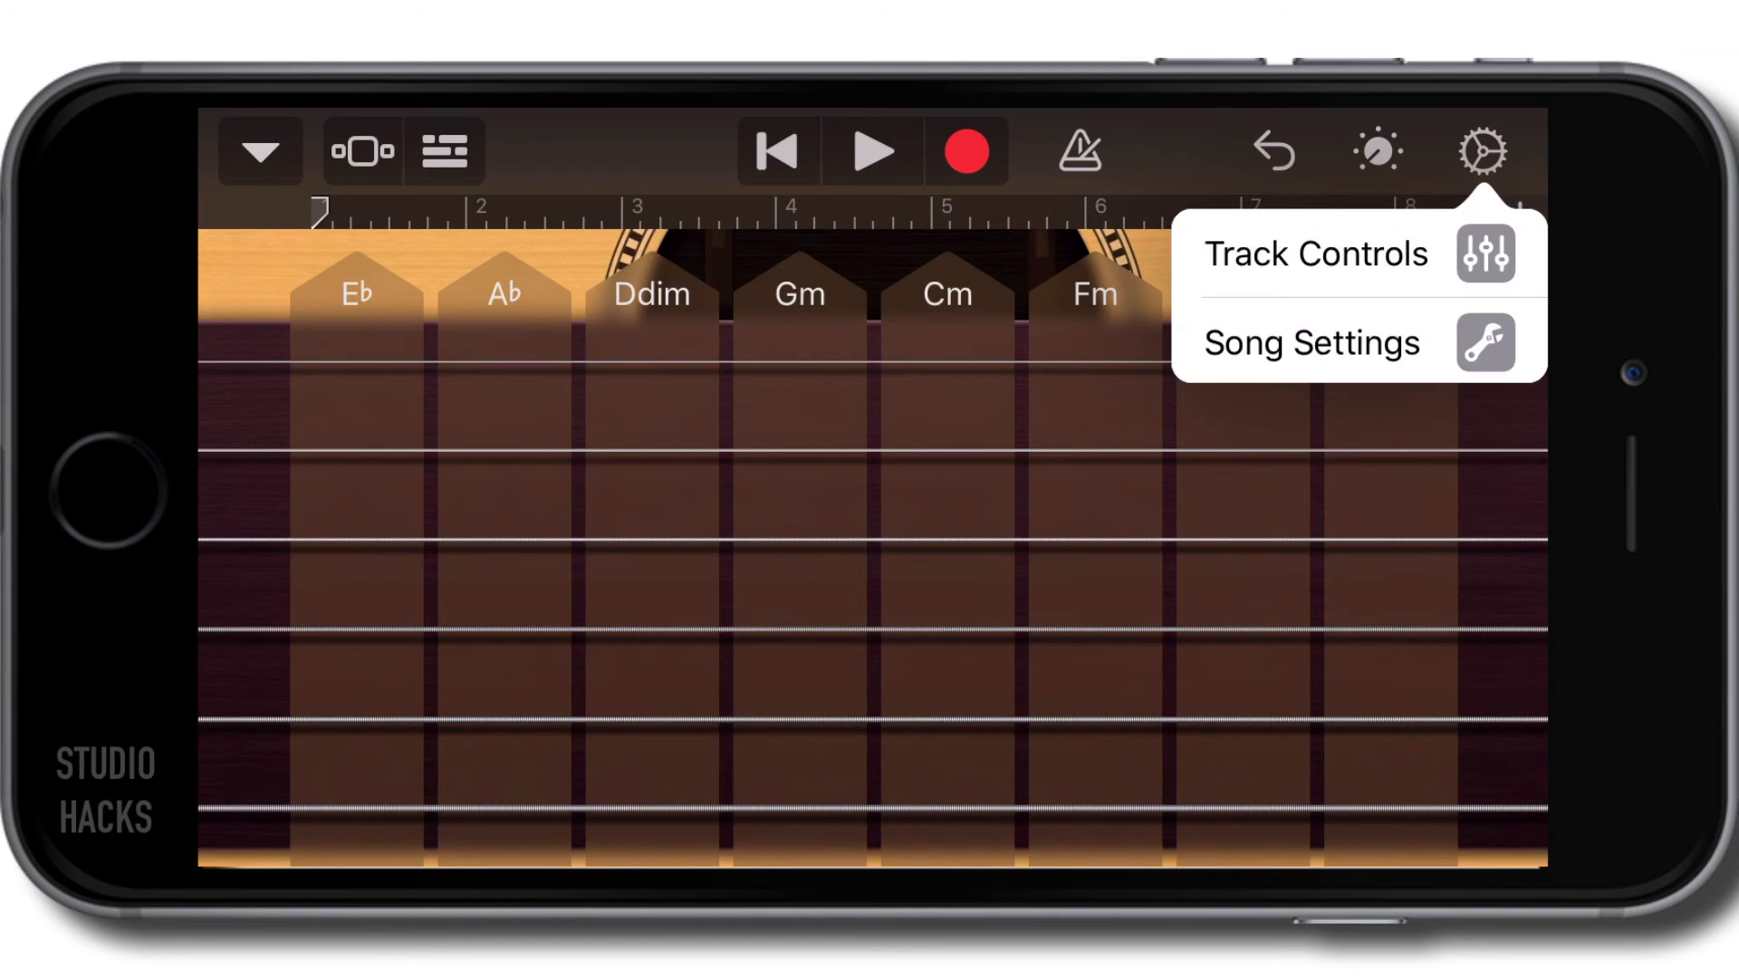
left_click(1315, 253)
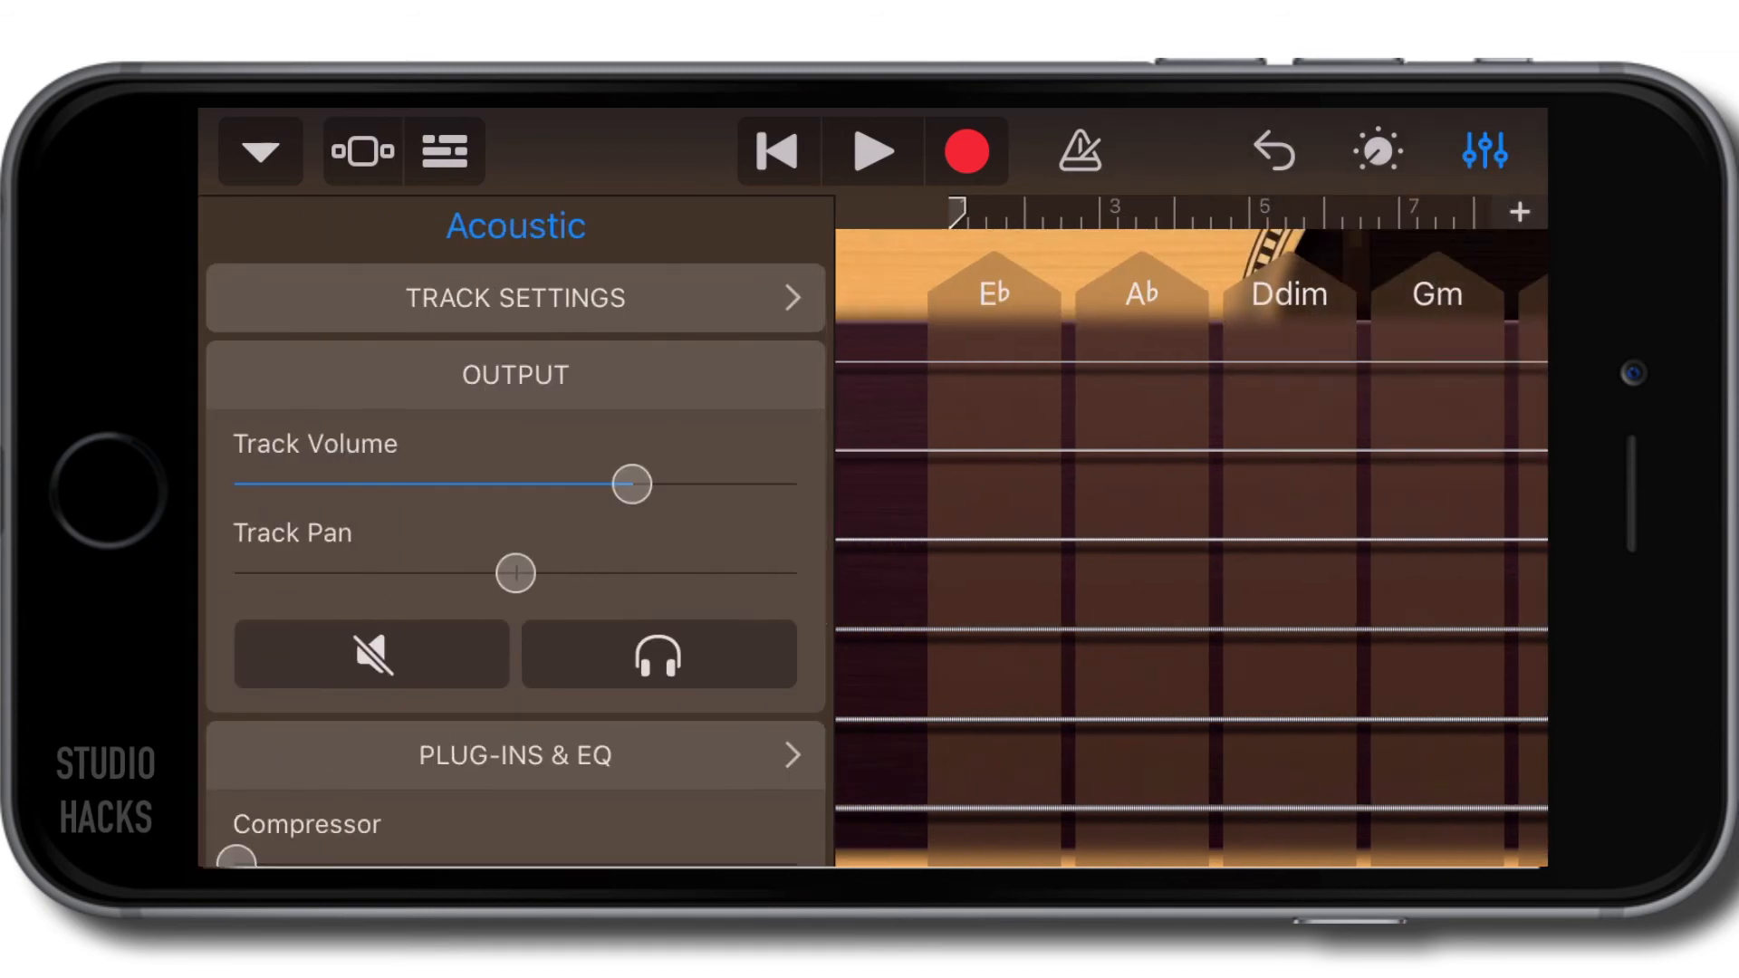
left_click(514, 297)
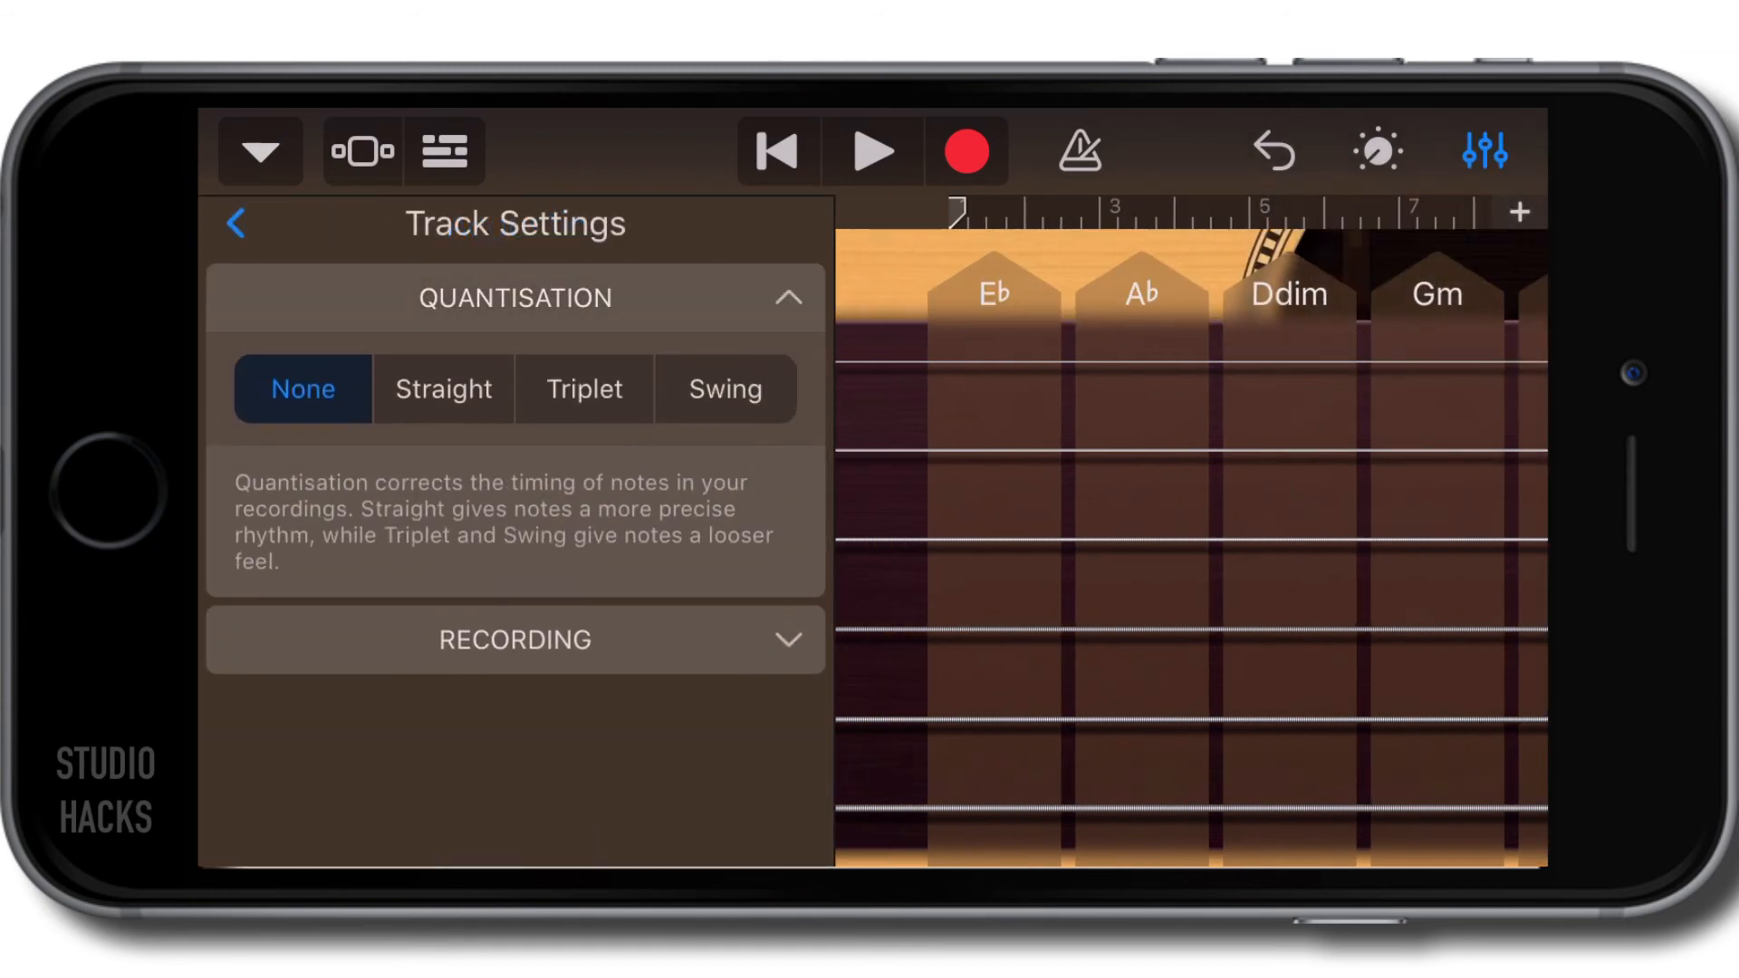
left_click(443, 390)
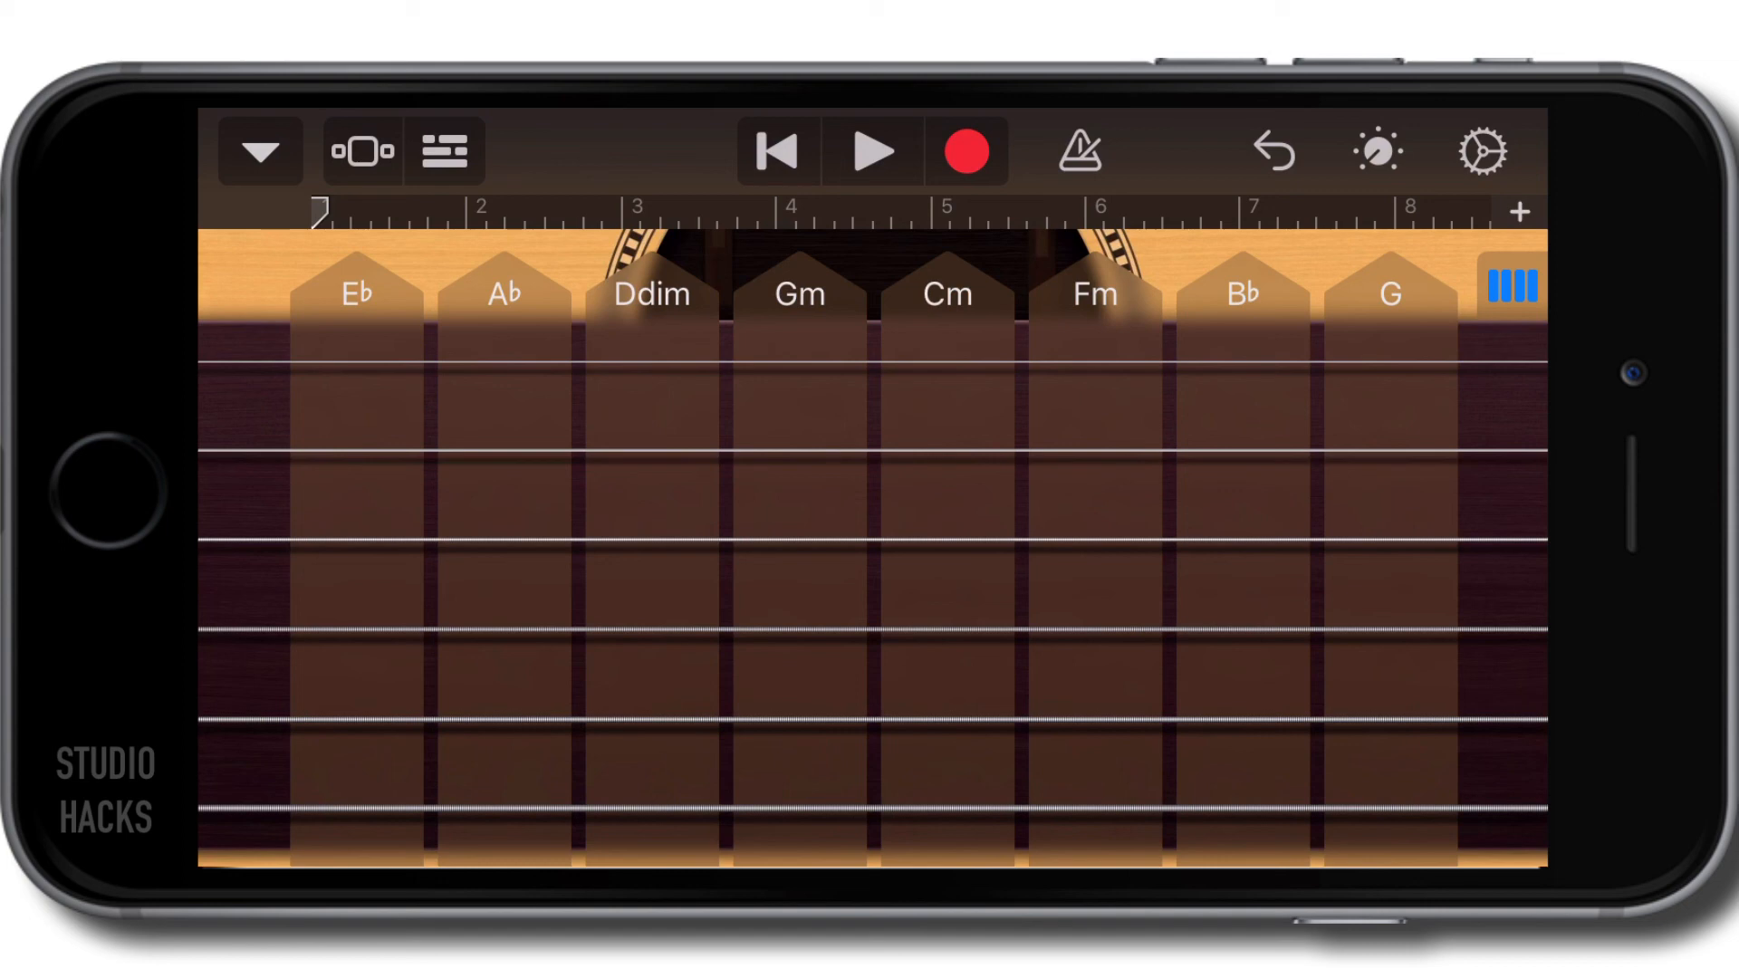
- Record acoustic chord strums such as Ddim and G across bars 1 to 4
left_click(871, 151)
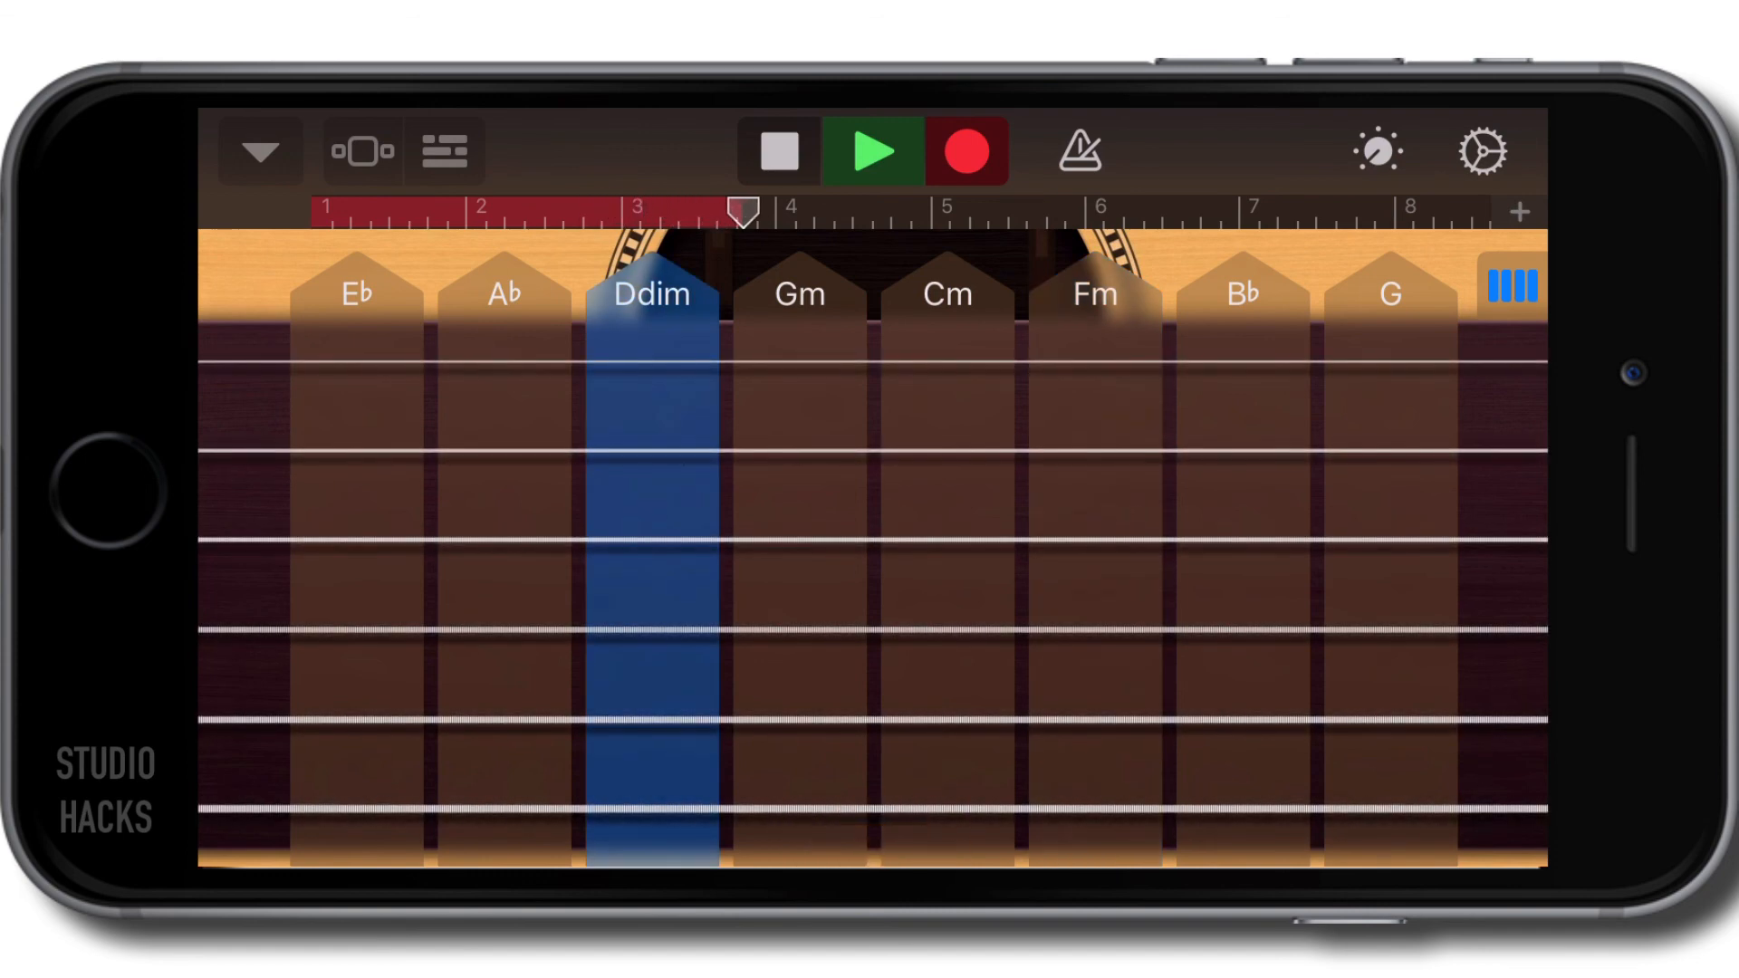
left_click(1388, 294)
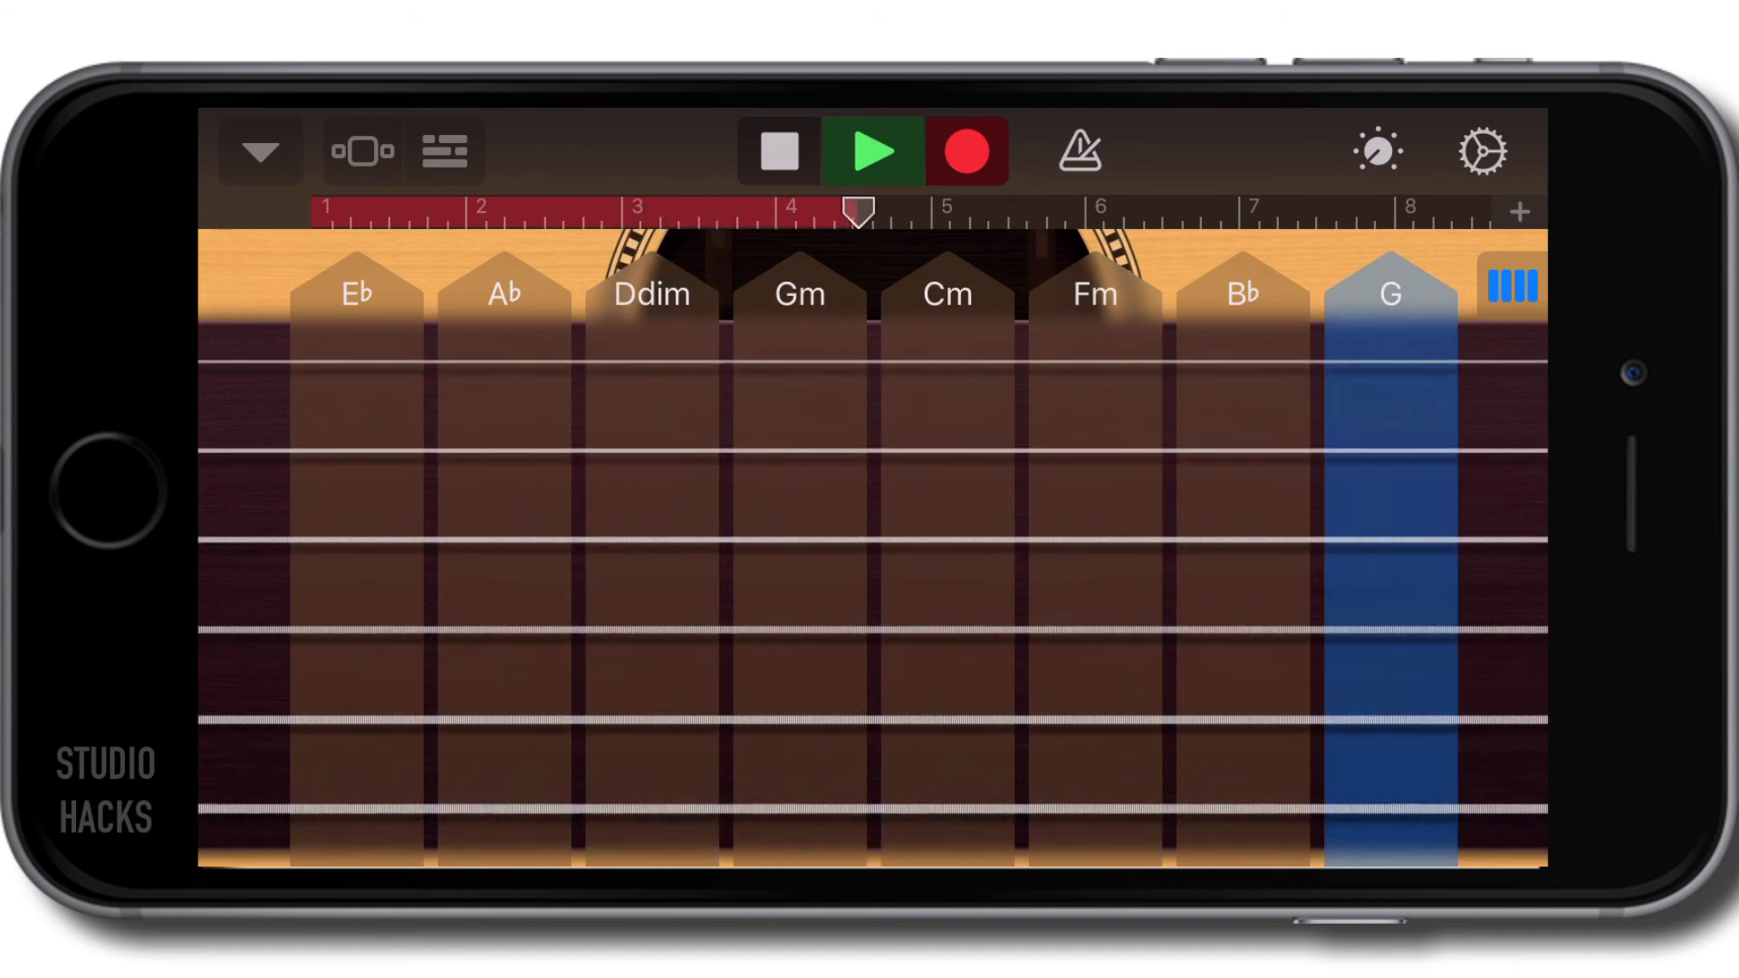